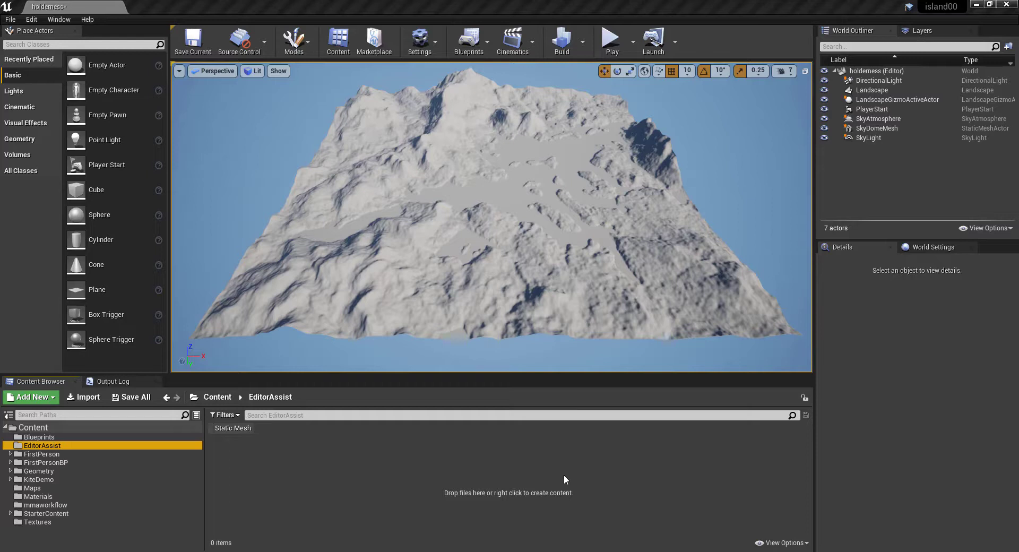
pyautogui.moveTo(459, 498)
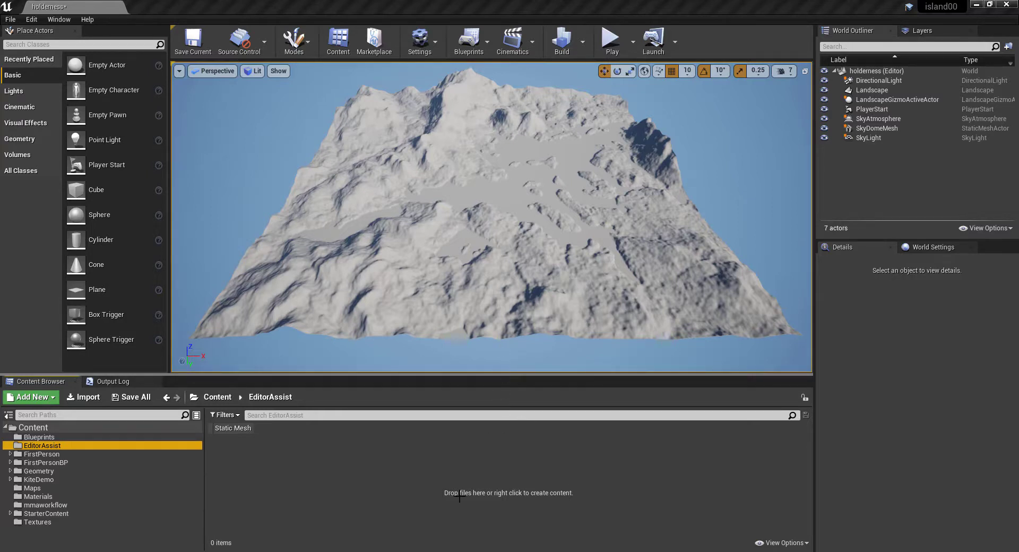
pyautogui.moveTo(396, 420)
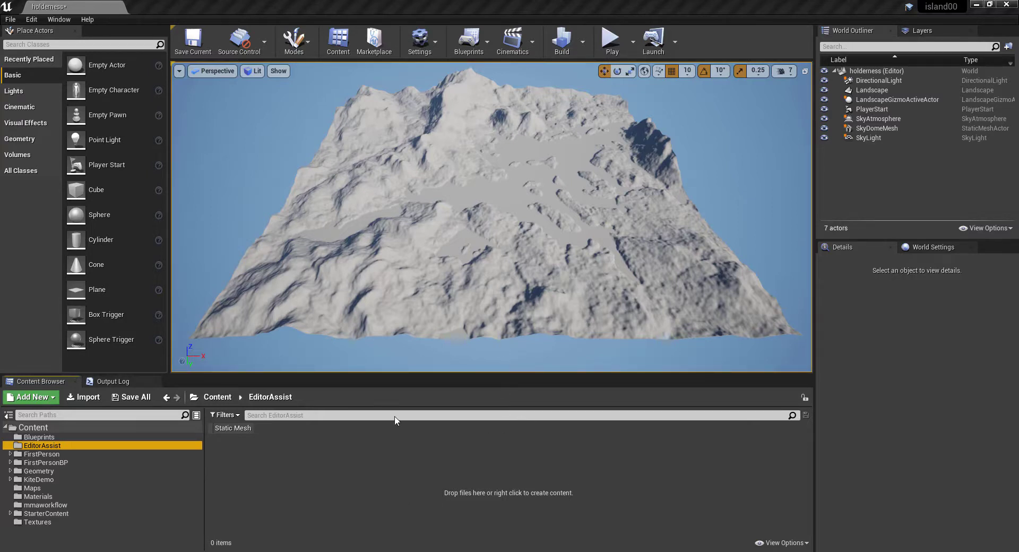
pyautogui.moveTo(612, 38)
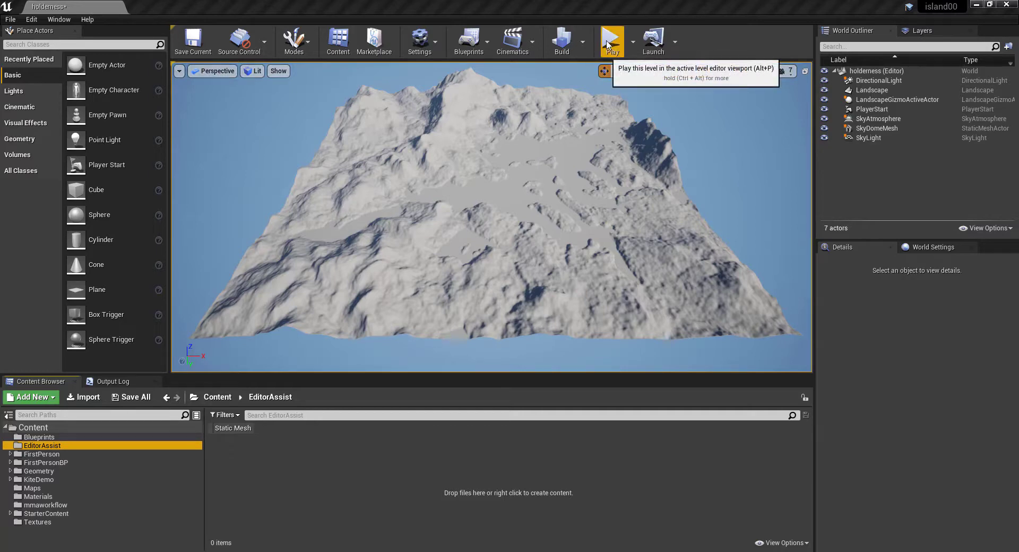
# Step: Test-play the level, stop it, then select the PlayerStart actor at the origin
pyautogui.click(613, 36)
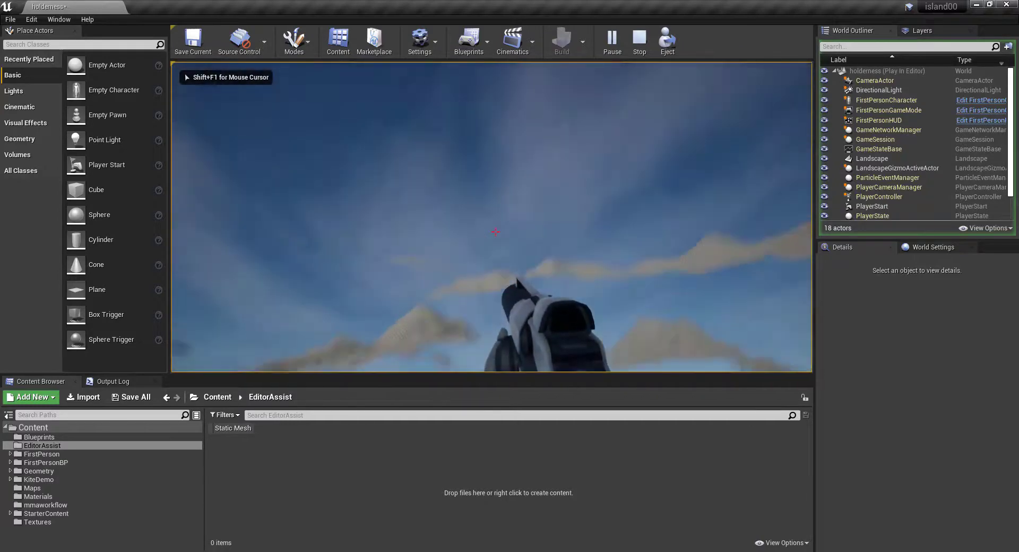
pyautogui.click(639, 38)
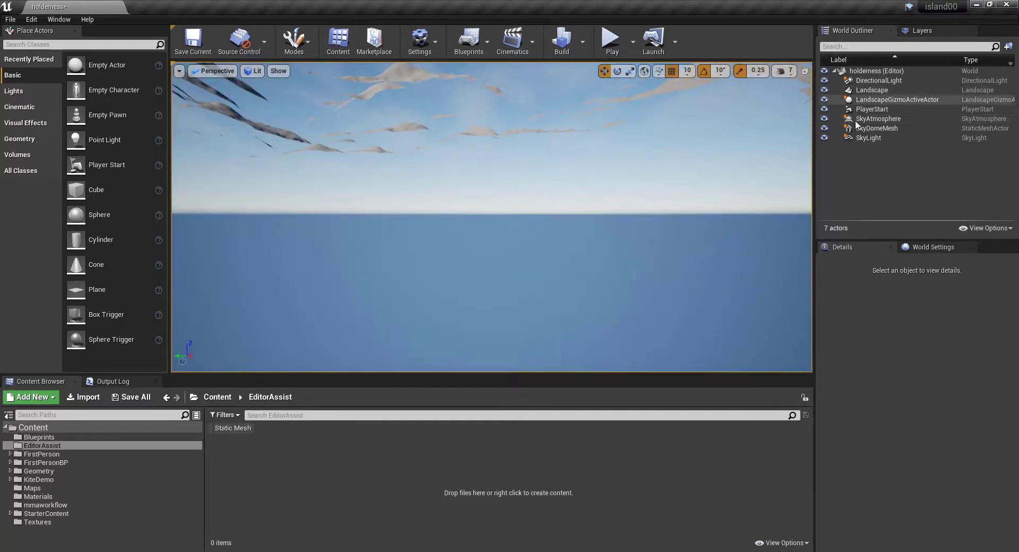
pyautogui.moveTo(870, 140)
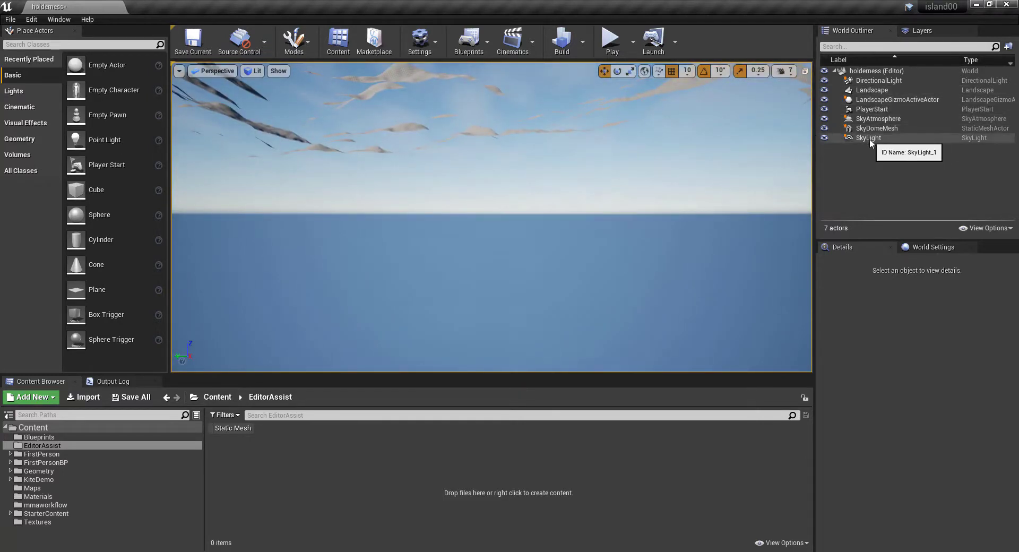
pyautogui.click(871, 109)
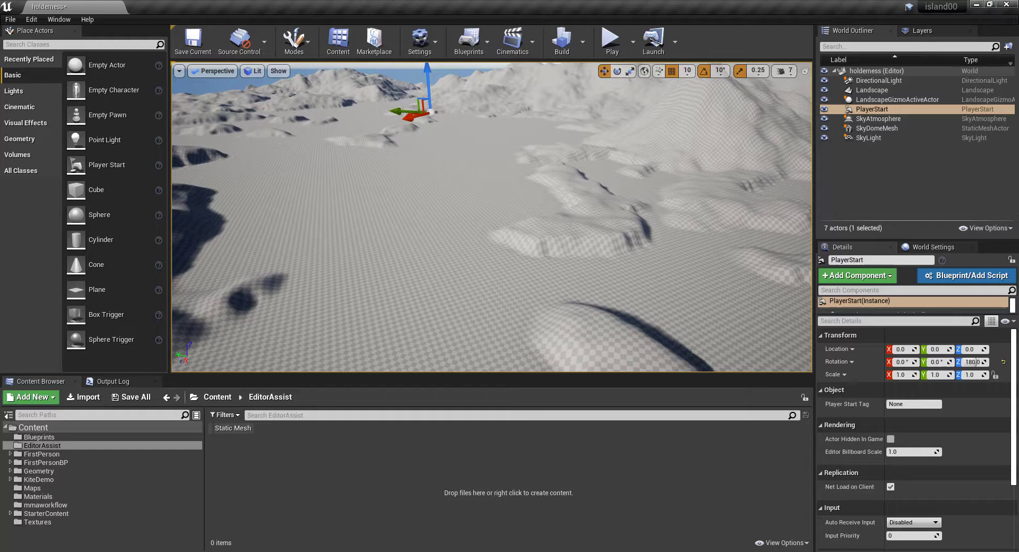
pyautogui.moveTo(385, 394)
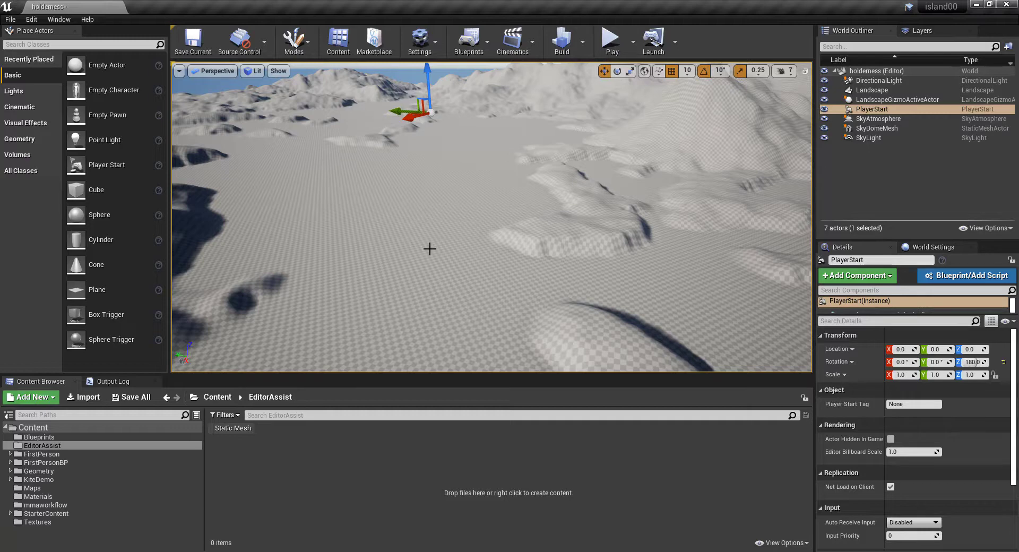
pyautogui.moveTo(295, 497)
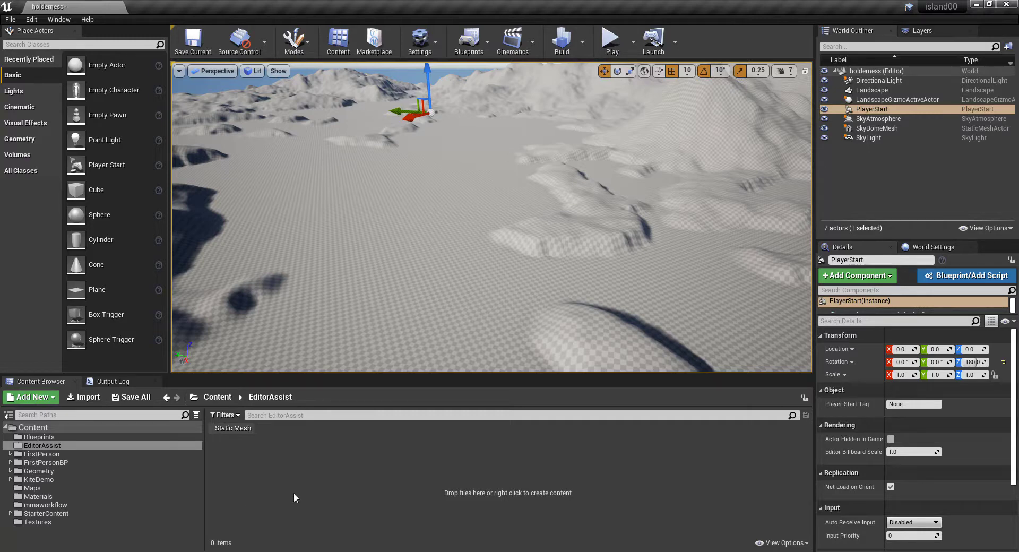
pyautogui.moveTo(347, 520)
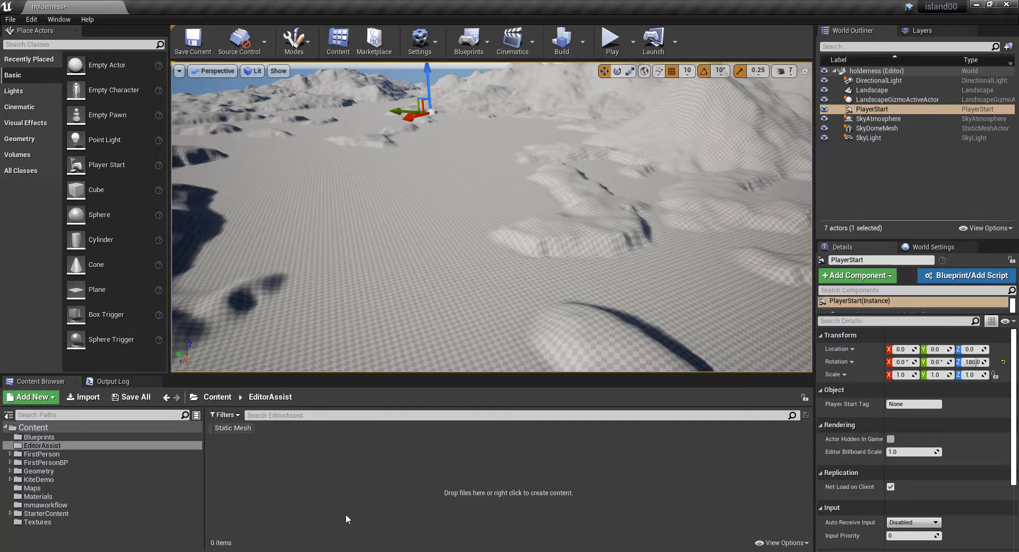
pyautogui.moveTo(322, 503)
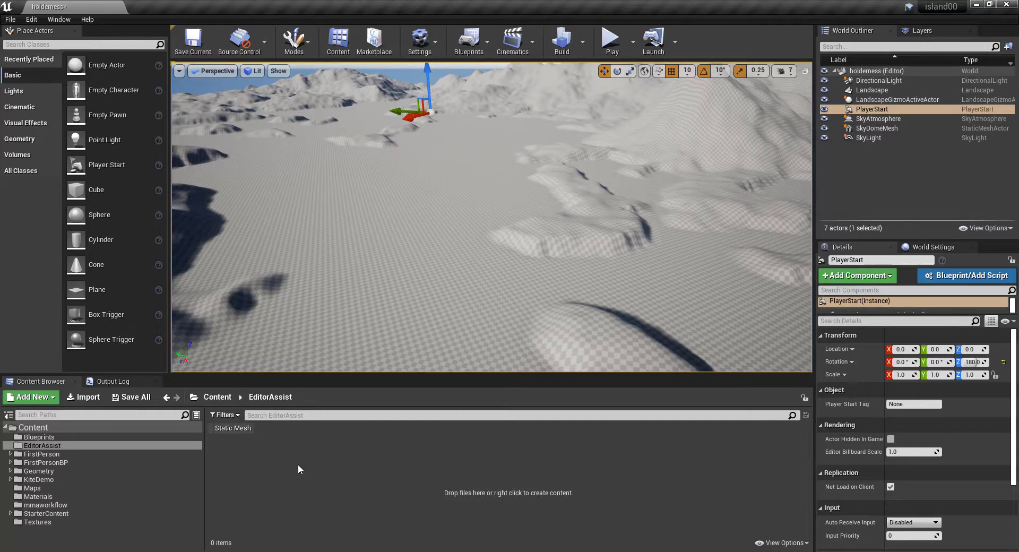
# Step: Create a Blueprint class EditorAssist with EditorUtilityActor as its parent class
pyautogui.rightClick(299, 469)
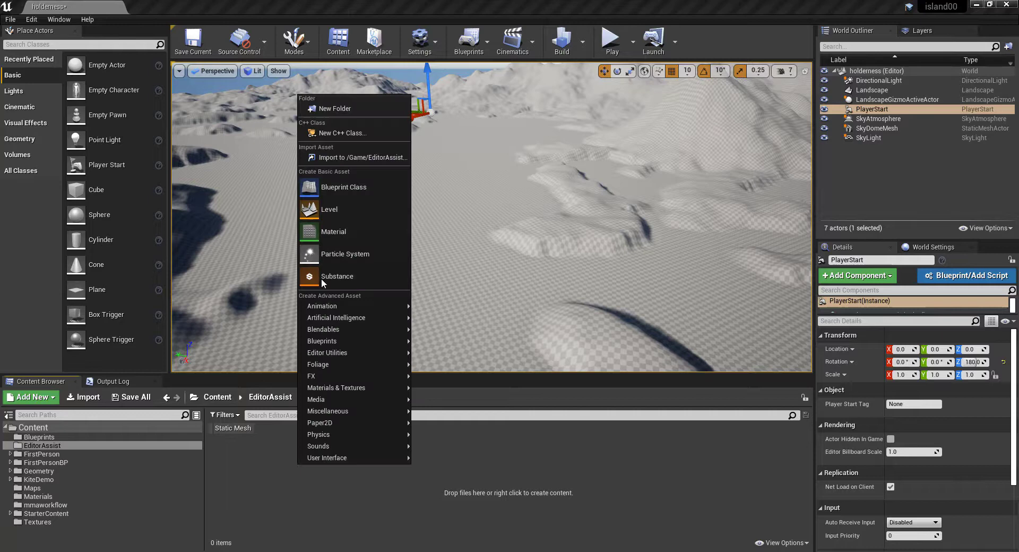
pyautogui.click(331, 197)
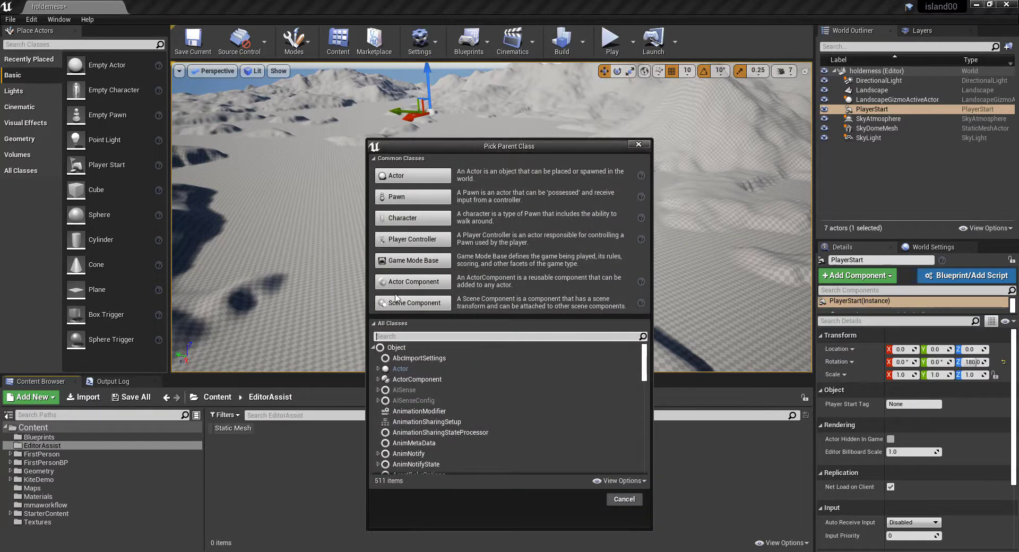
pyautogui.write('ed')
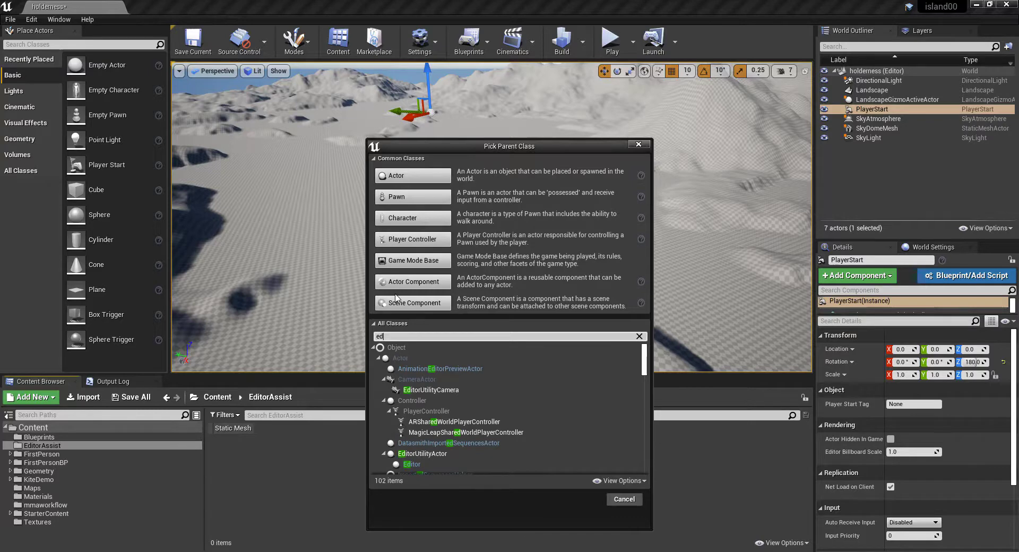
pyautogui.moveTo(406, 364)
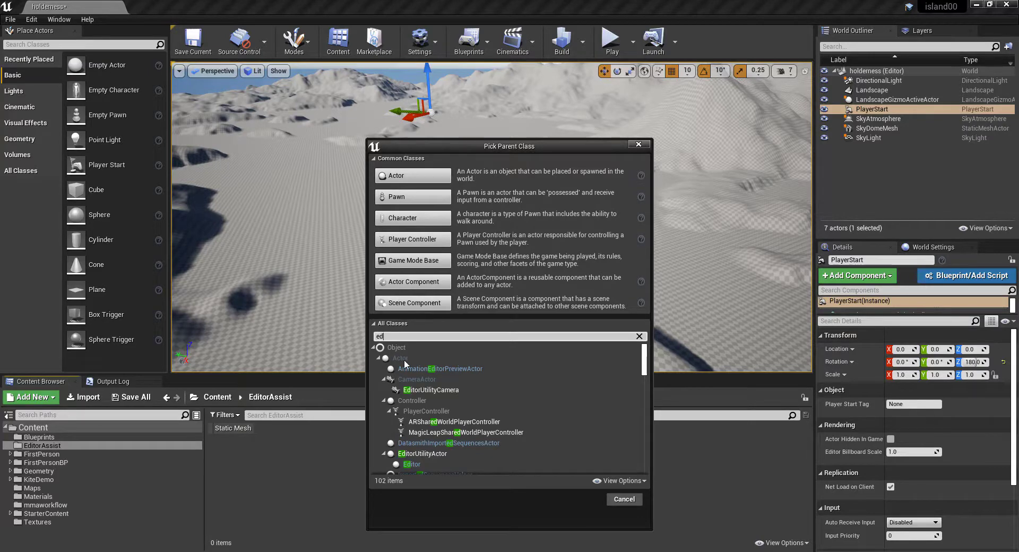
pyautogui.click(422, 453)
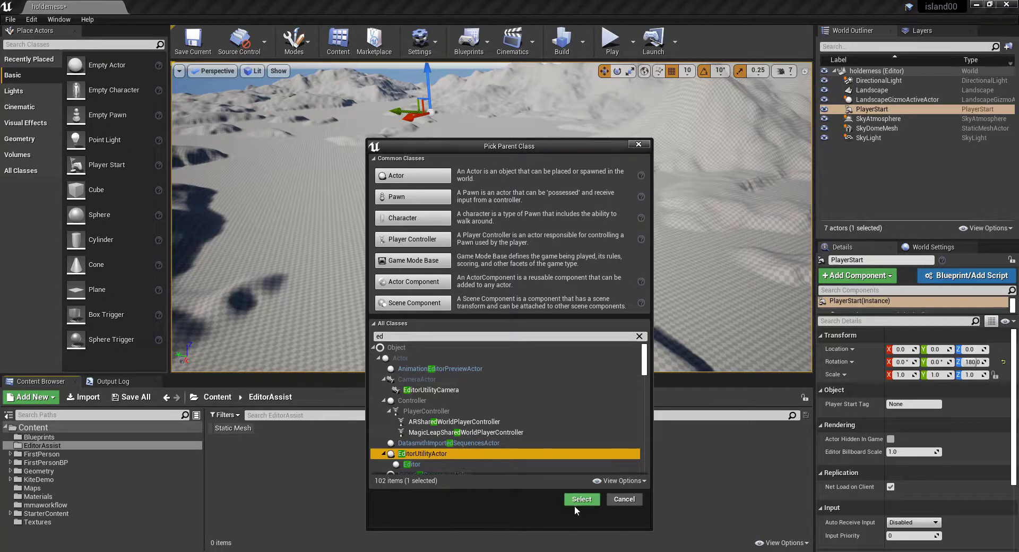
pyautogui.click(582, 499)
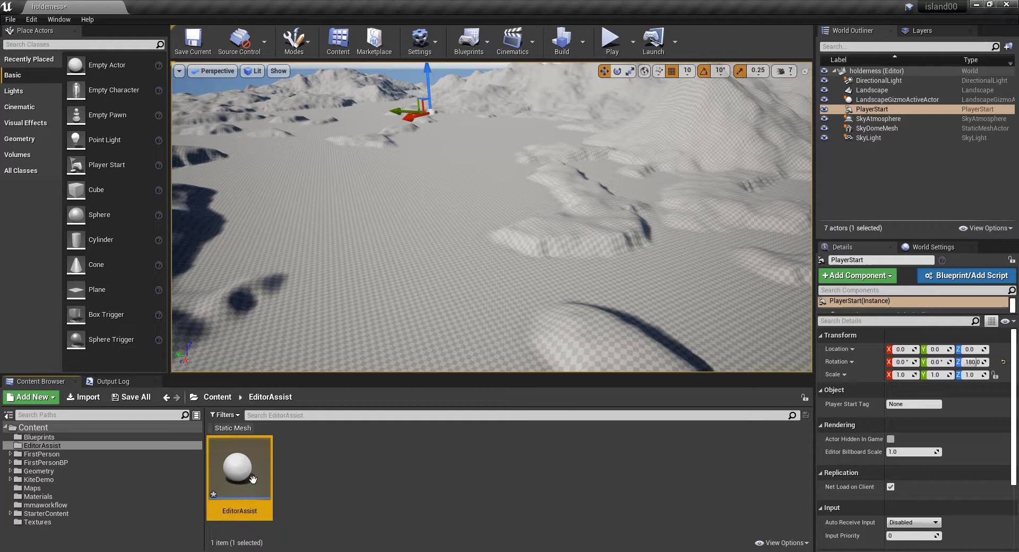
# Step: Drop an EditorAssist actor into the level and rename it '!Editor'
pyautogui.moveTo(239, 465); pyautogui.dragTo(477, 271)
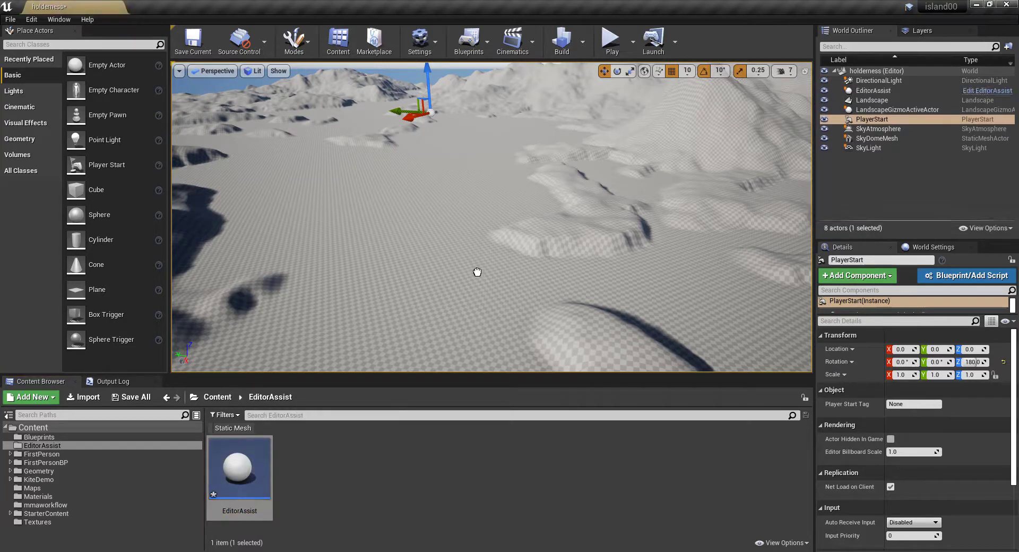
pyautogui.click(876, 90)
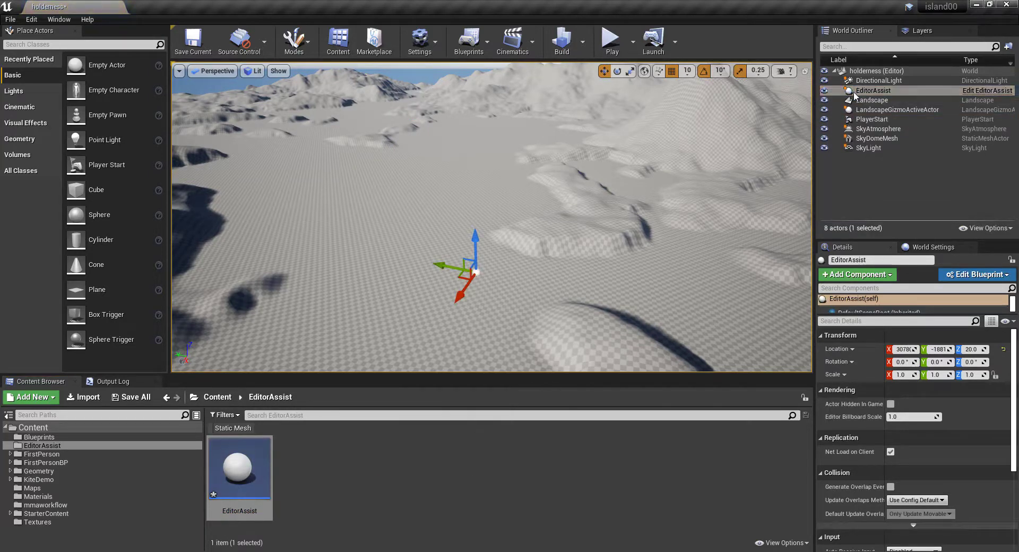
pyautogui.doubleClick(873, 91)
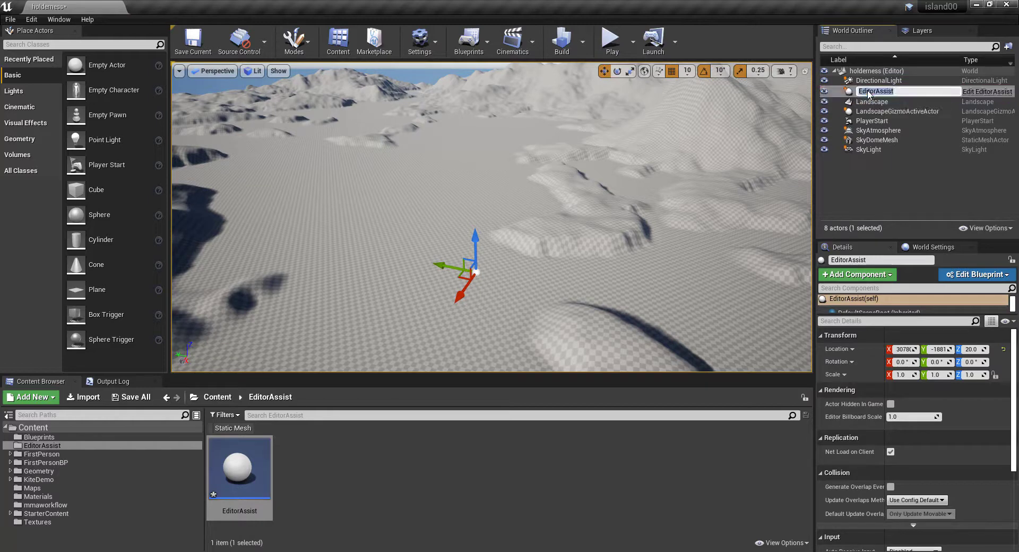
pyautogui.write('!Editor')
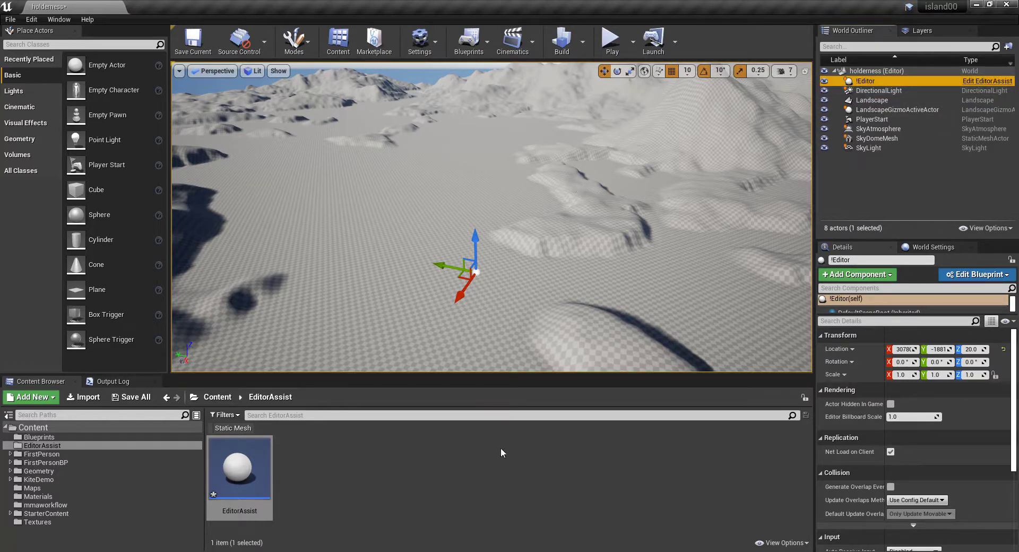
pyautogui.moveTo(866, 81)
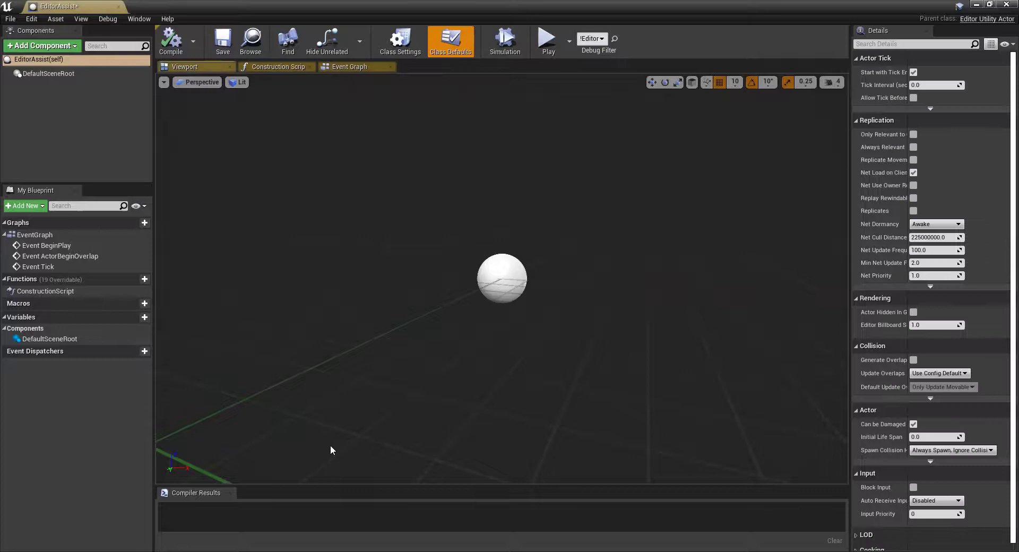
# Step: Add a custom event node (CustomEvent_0) to the EditorAssist Event Graph
pyautogui.click(349, 67)
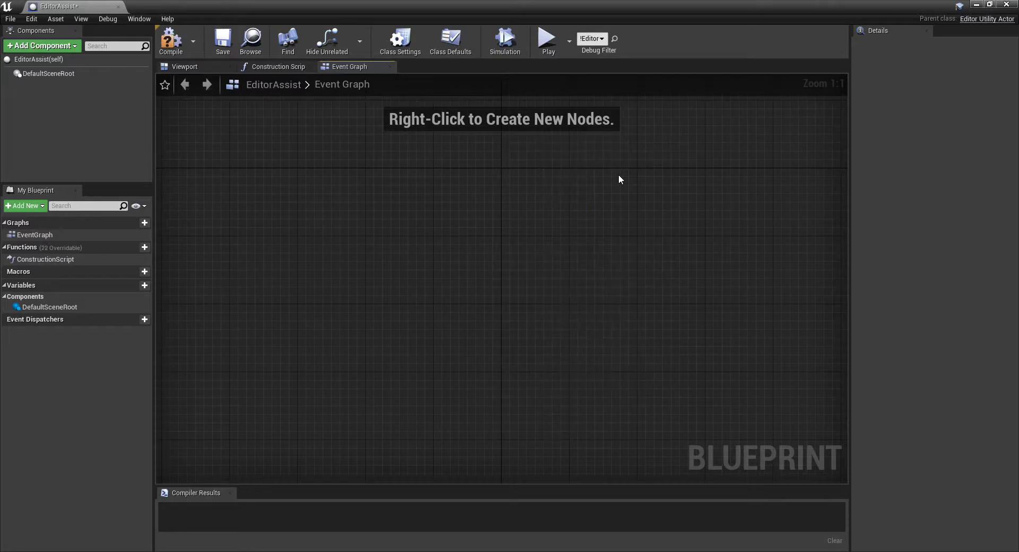
pyautogui.rightClick(619, 180)
pyautogui.write('crea')
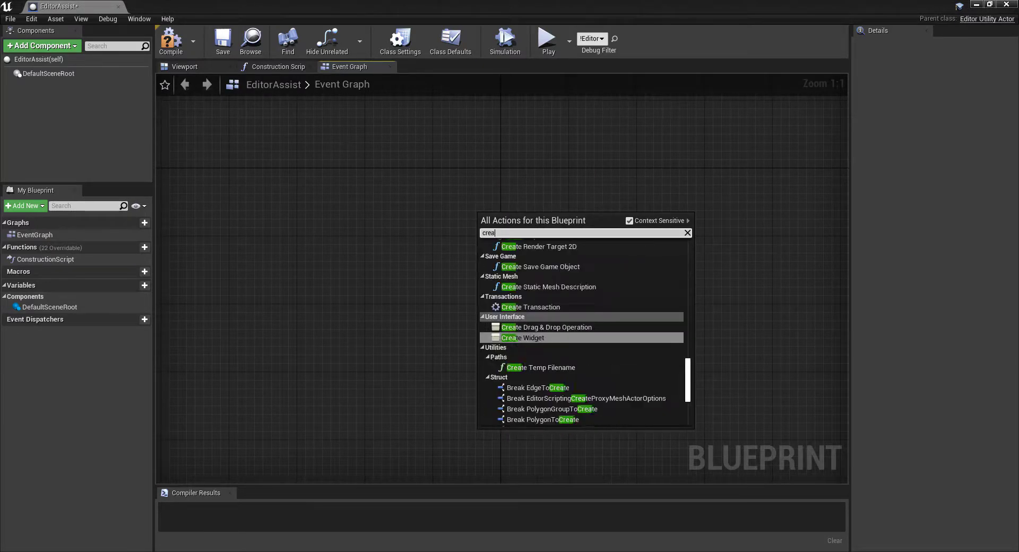
pyautogui.write('t')
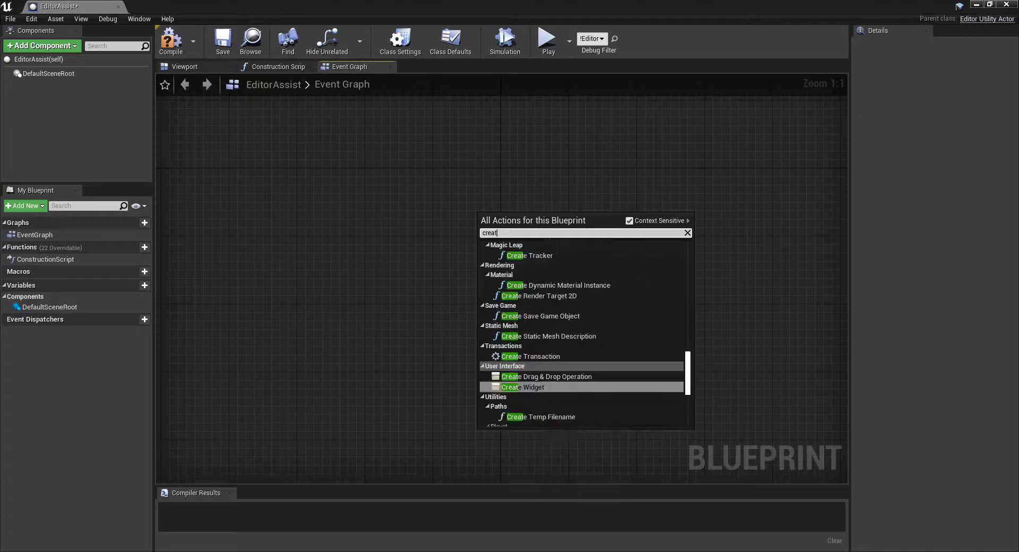
pyautogui.write('add custome')
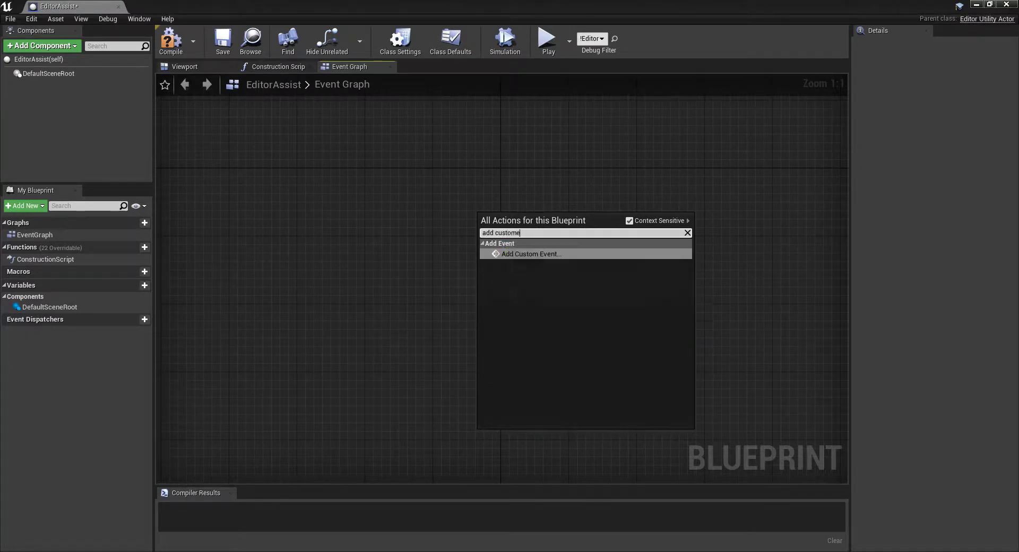
pyautogui.click(531, 254)
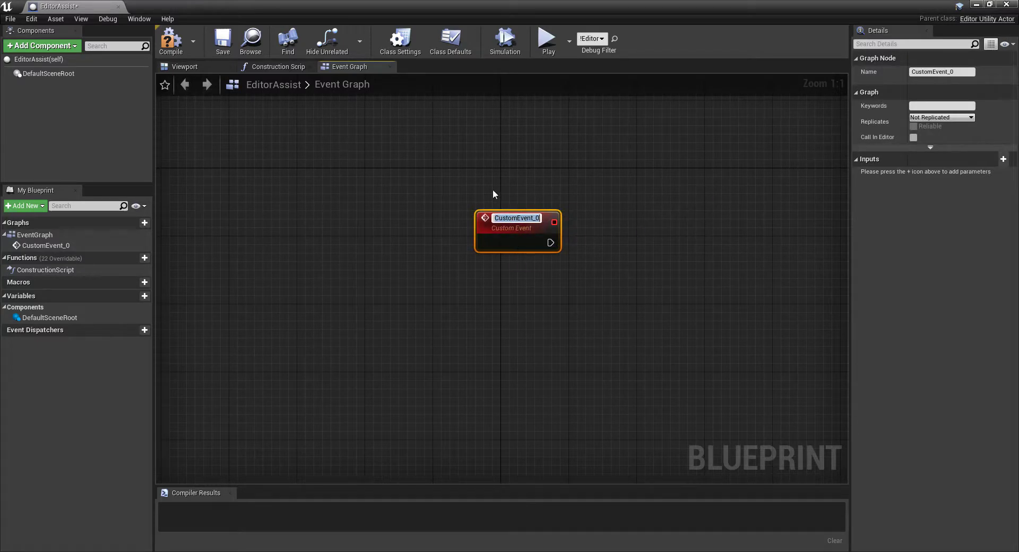
# Step: Name the custom event 'Test' and add a Get Level Viewport Camera Info node
pyautogui.write('Test')
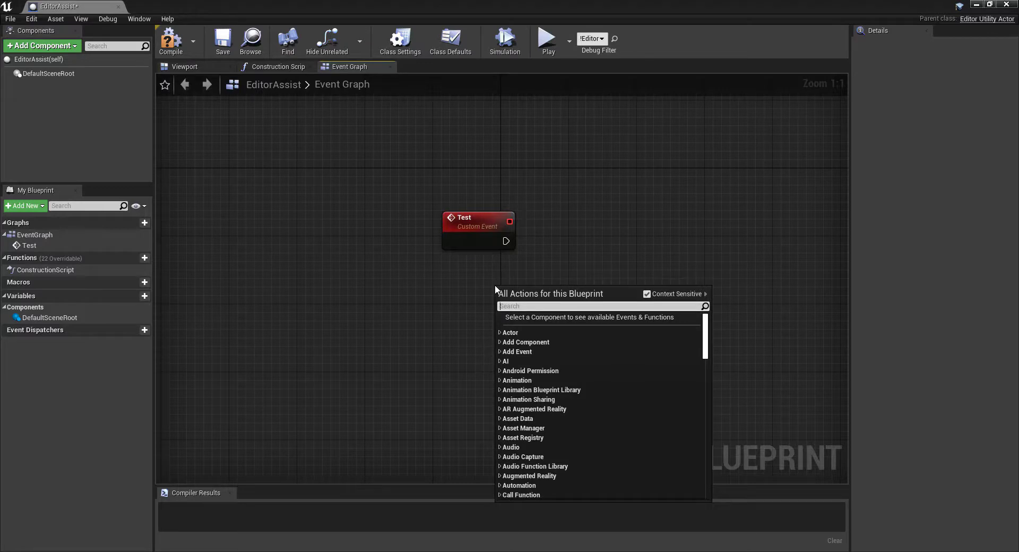
pyautogui.write('cal')
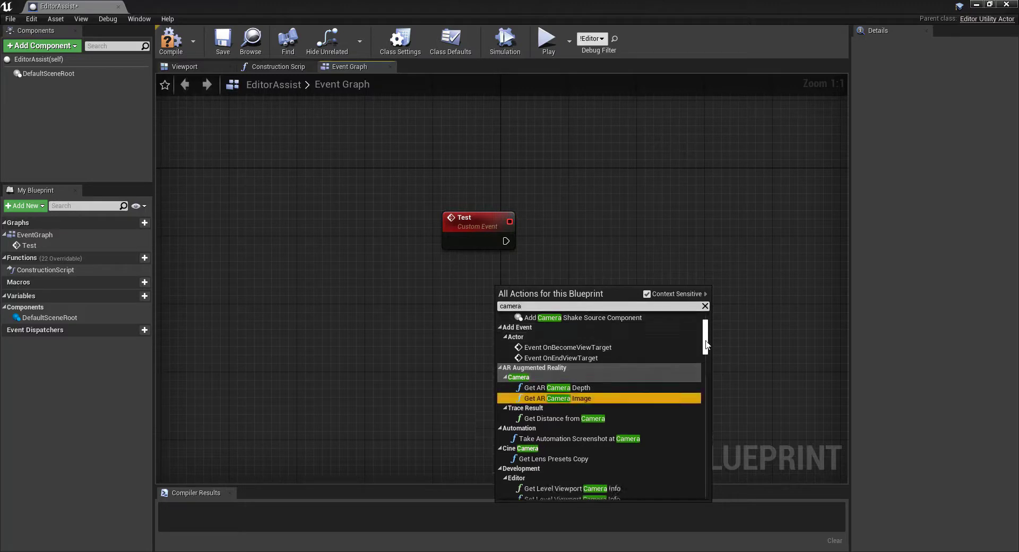
pyautogui.scroll(-3)
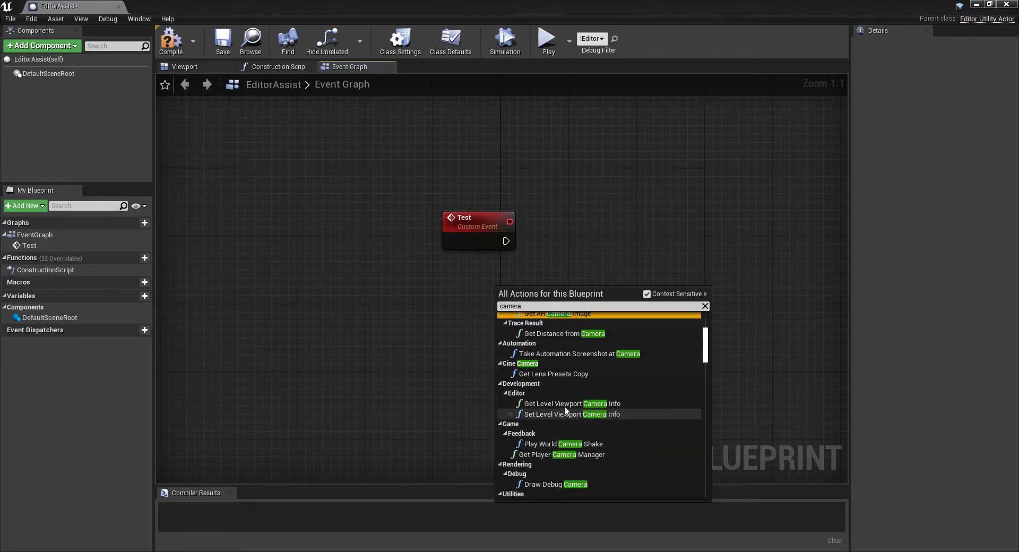
pyautogui.click(568, 403)
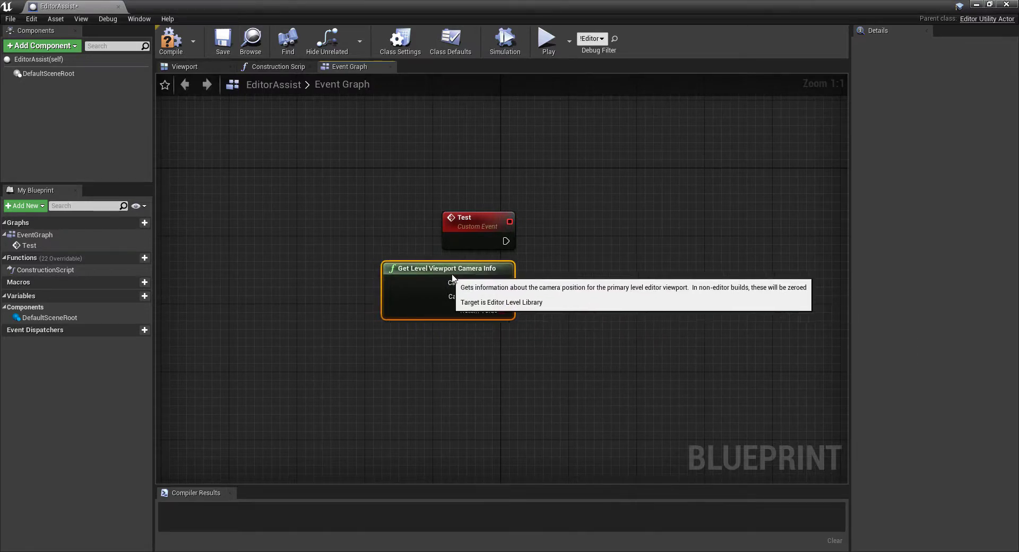
# Step: Chain a Print String node after Test and expand its advanced options
pyautogui.moveTo(506, 241); pyautogui.dragTo(552, 242)
pyautogui.write('pr')
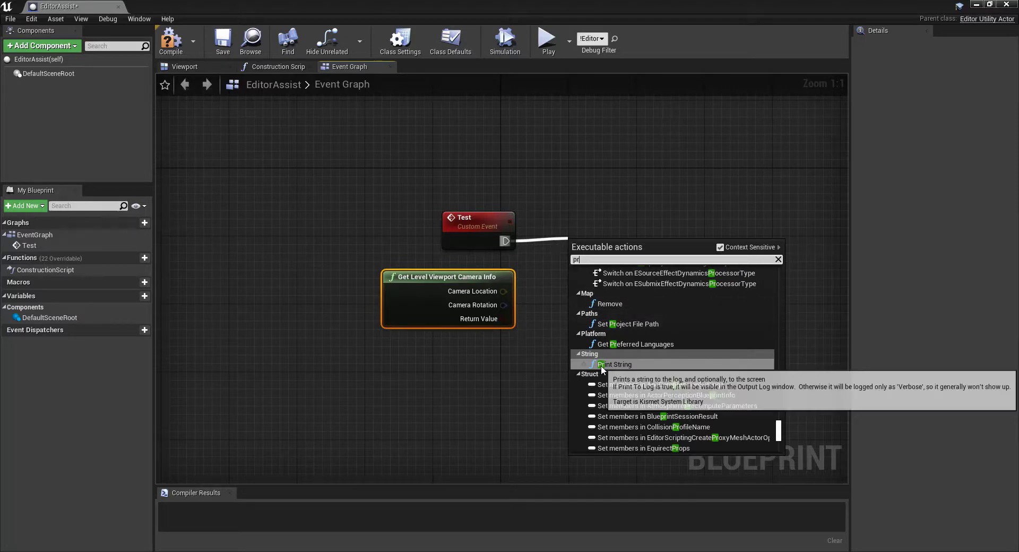
pyautogui.click(614, 364)
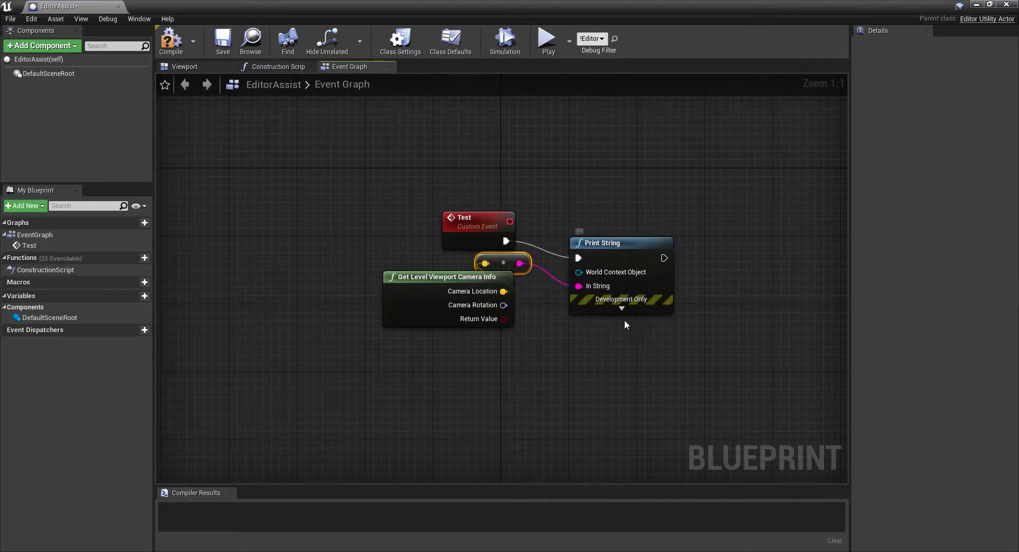
pyautogui.click(621, 308)
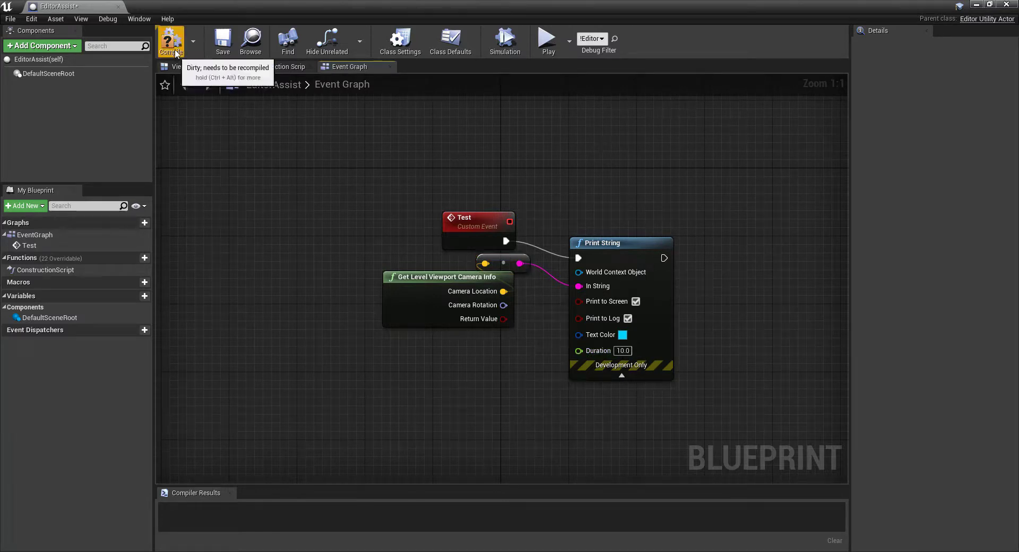
# Step: Compile EditorAssist, make the Test event Call In Editor, and reopen the blueprint
pyautogui.click(171, 40)
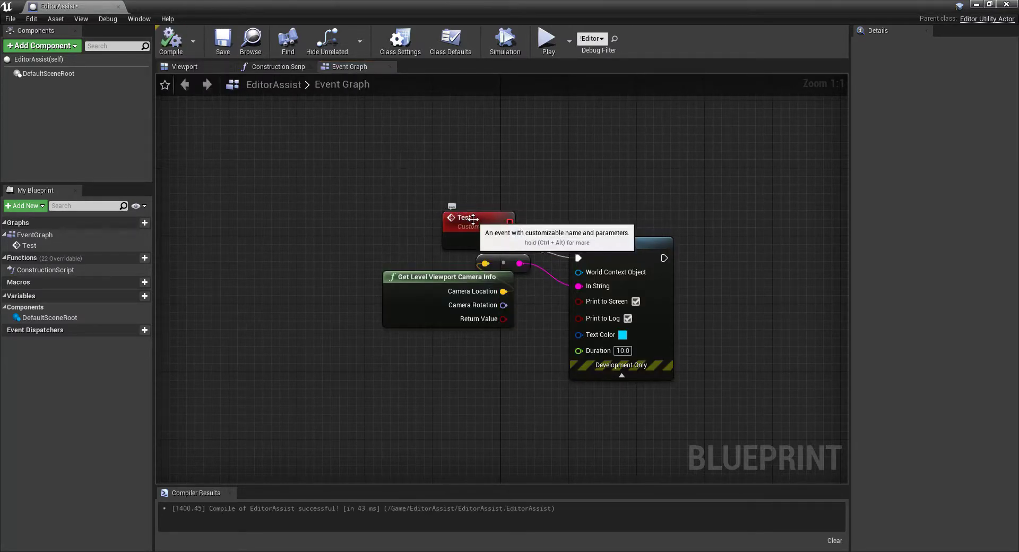
pyautogui.click(470, 217)
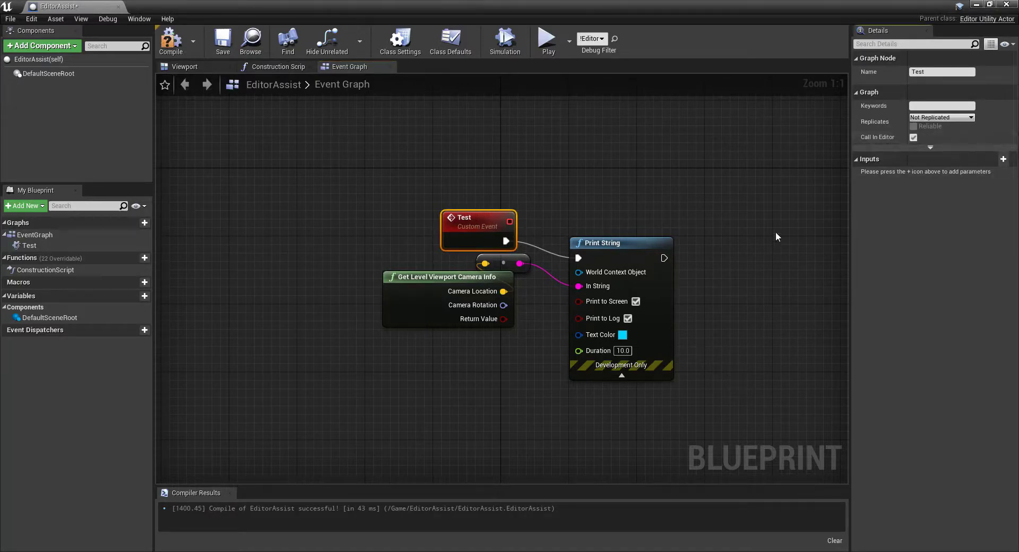
pyautogui.moveTo(171, 41)
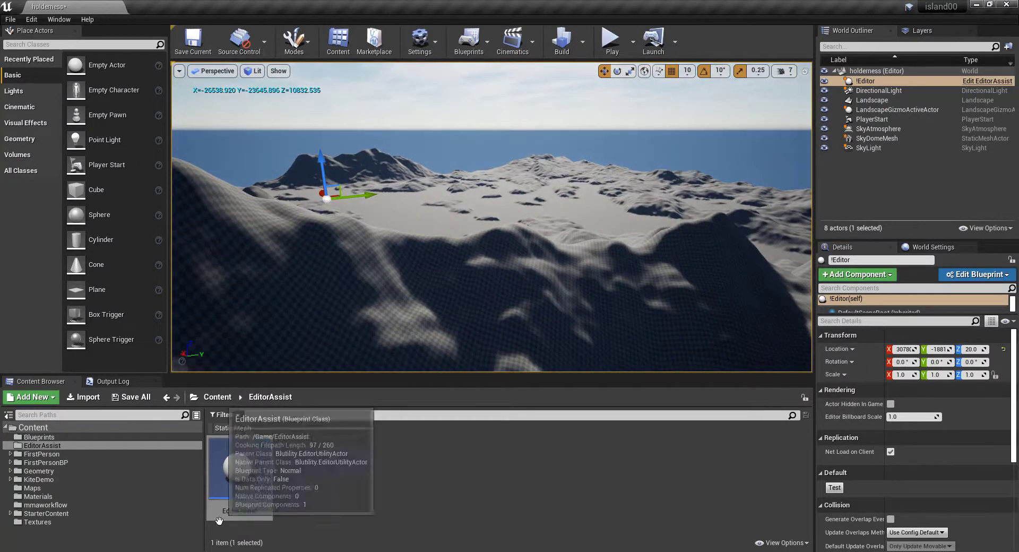
pyautogui.doubleClick(240, 468)
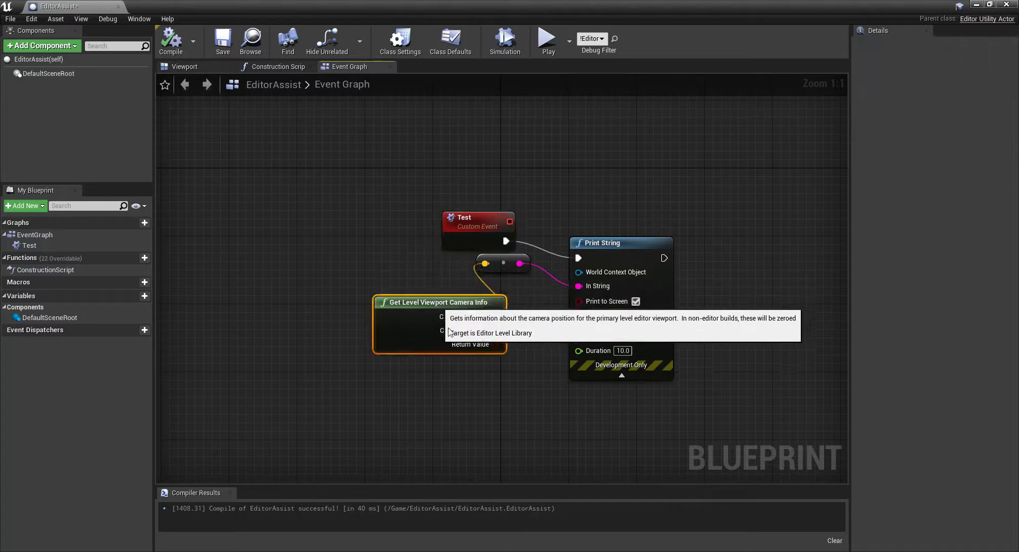
pyautogui.moveTo(467, 330)
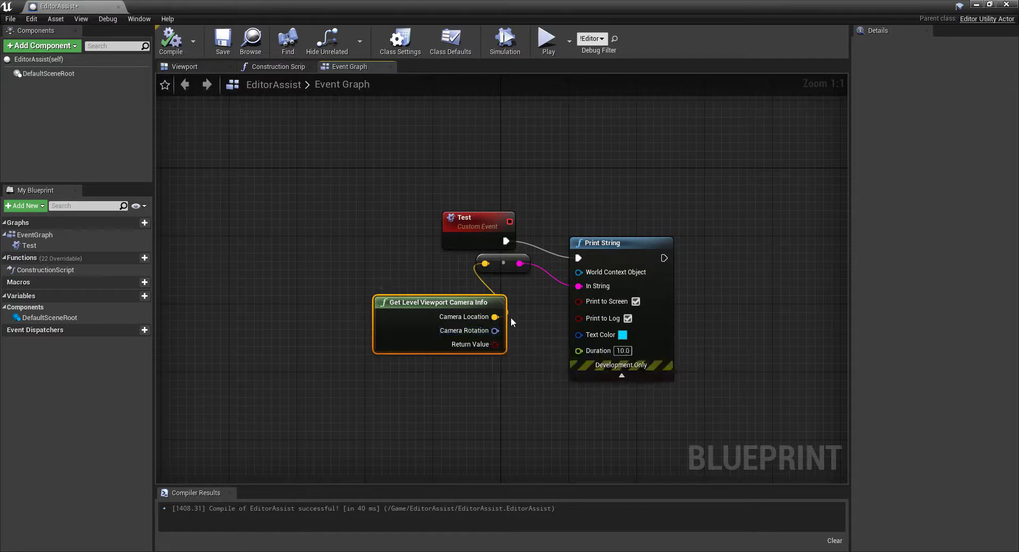
pyautogui.moveTo(539, 357)
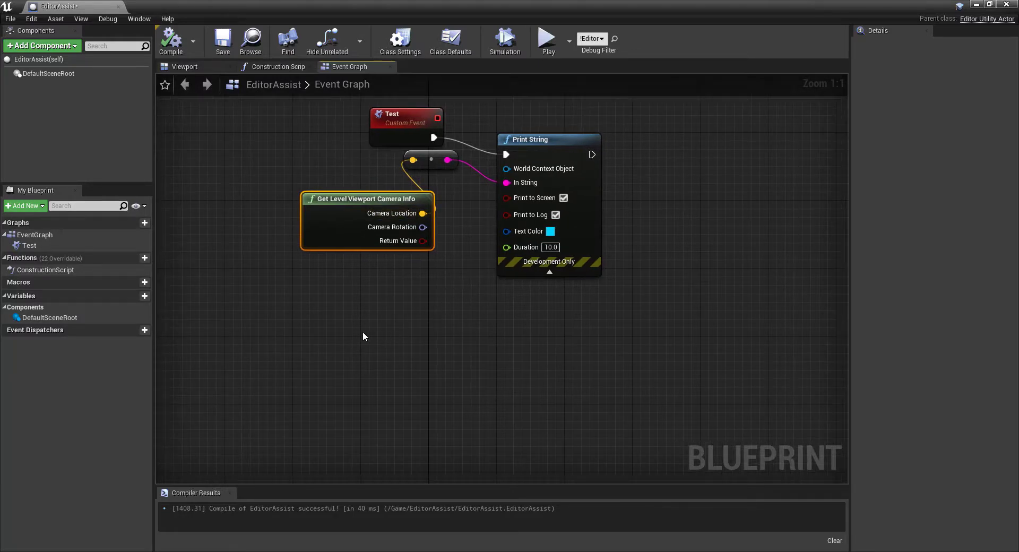
pyautogui.moveTo(342, 337)
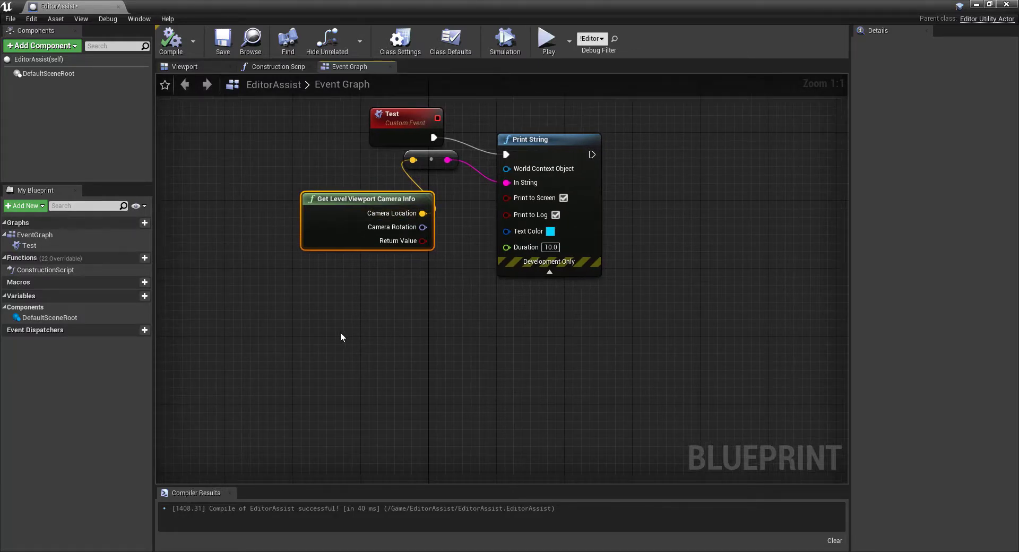
pyautogui.moveTo(344, 324)
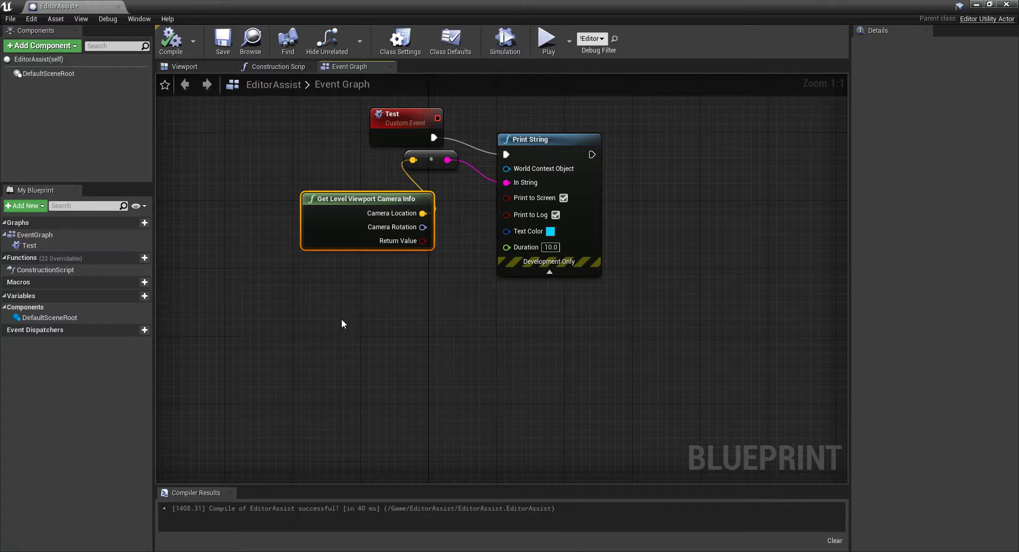
pyautogui.moveTo(343, 321)
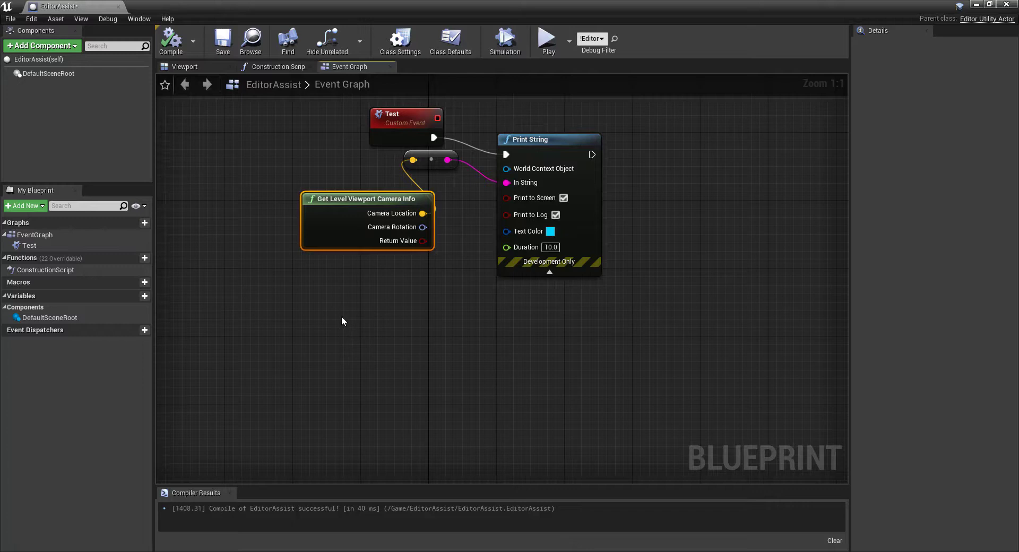
# Step: Bring up the add-node action list on empty Event Graph space
pyautogui.rightClick(343, 321)
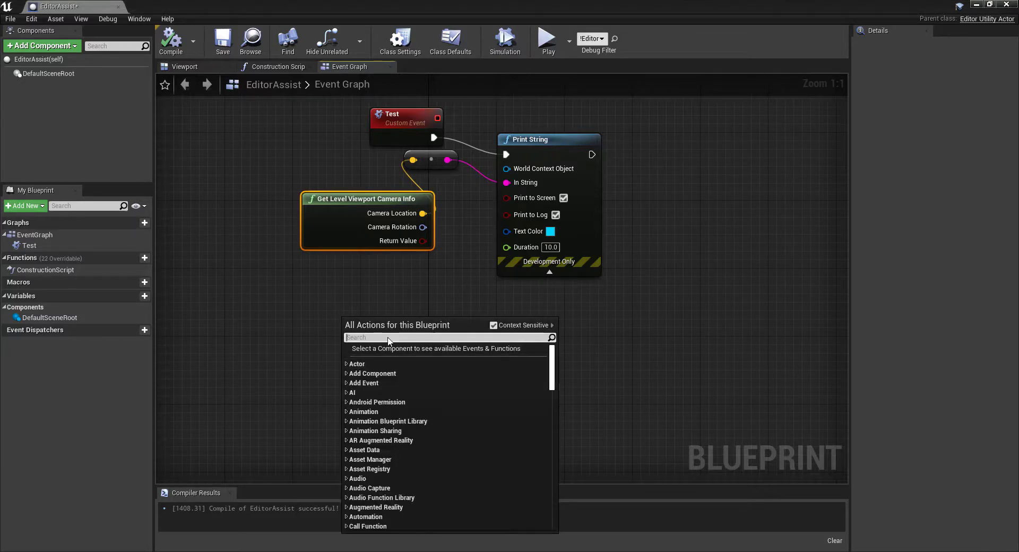
# Step: Add a second custom event named 'Place Player Start Here' and drag from its exec pin
pyautogui.write('custom')
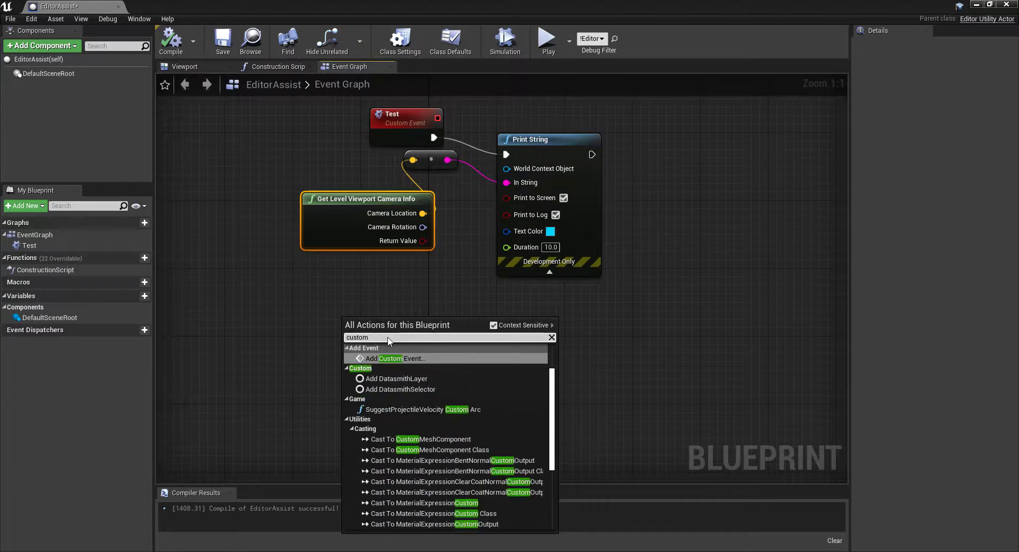
pyautogui.click(391, 358)
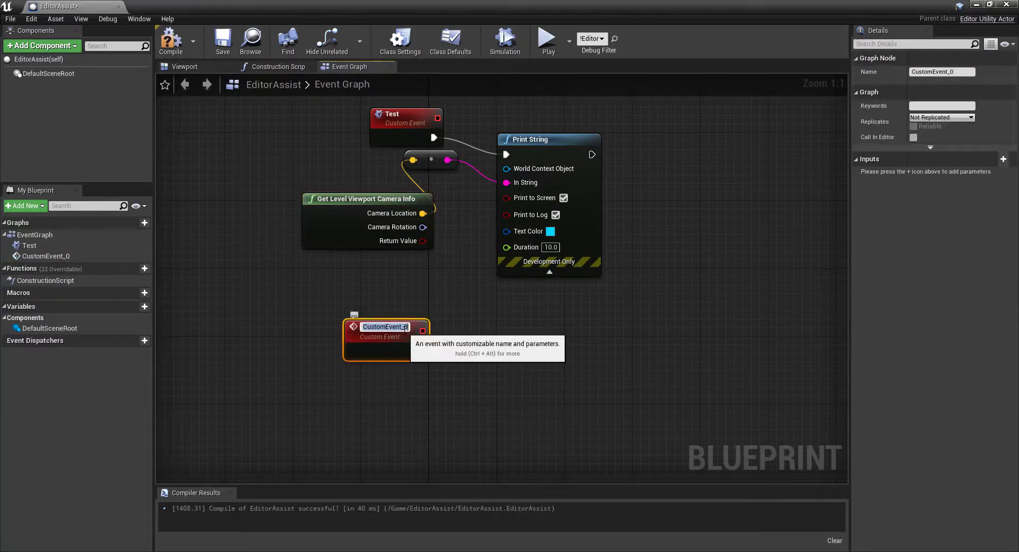
pyautogui.write('Place')
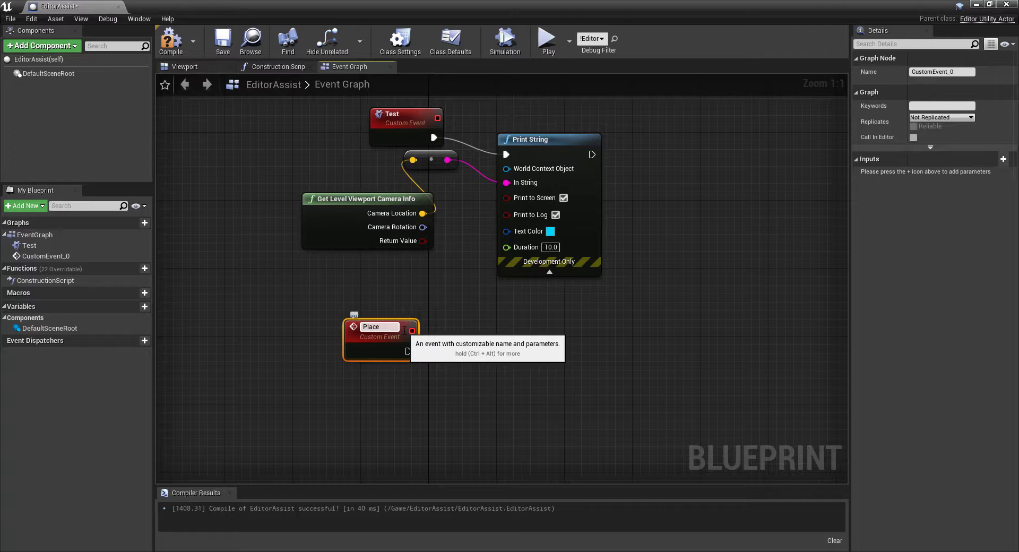
pyautogui.write('Player Start Here')
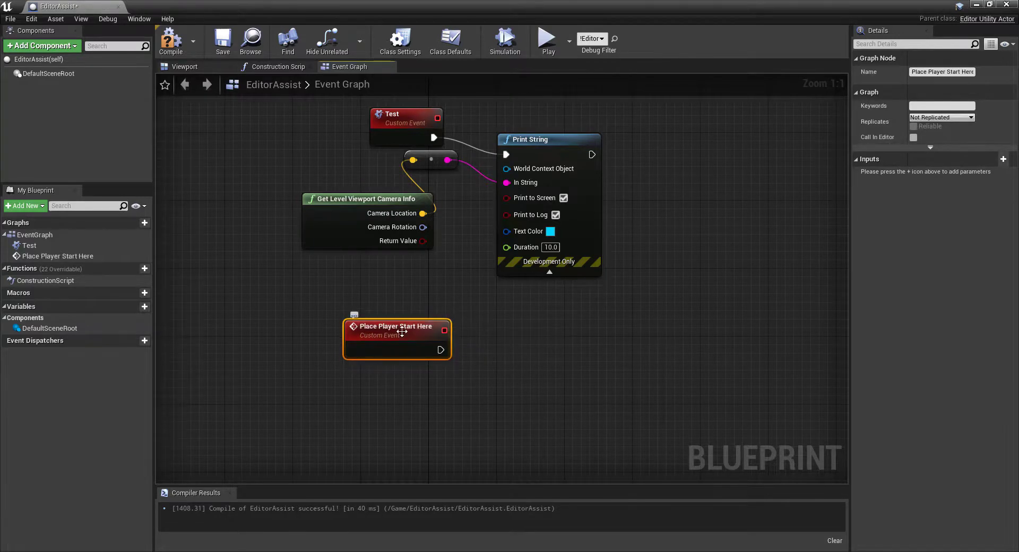
pyautogui.moveTo(442, 349); pyautogui.dragTo(487, 350)
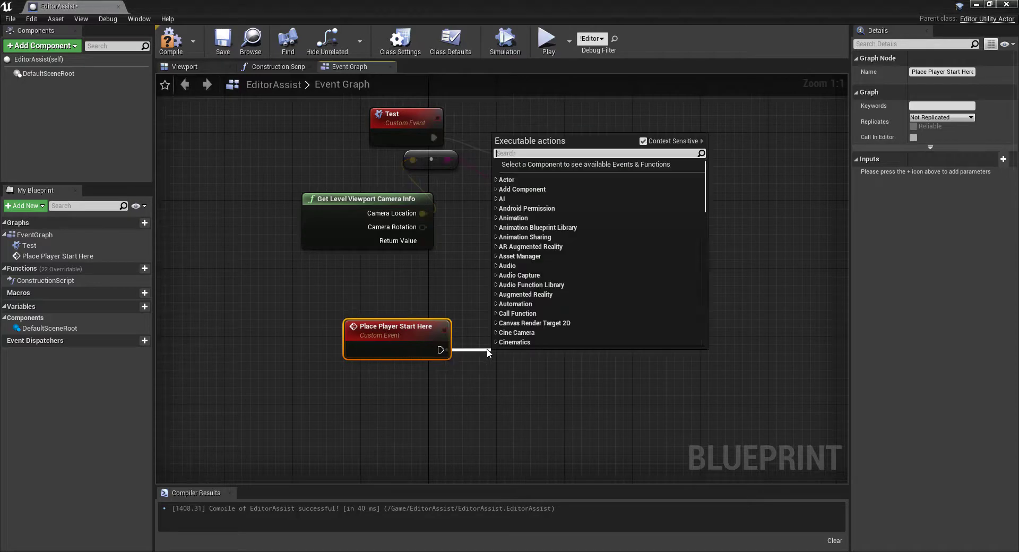
# Step: Add Get All Actors Of Class for PlayerStart and get element 0 of Out Actors
pyautogui.write('get a')
pyautogui.write('player start')
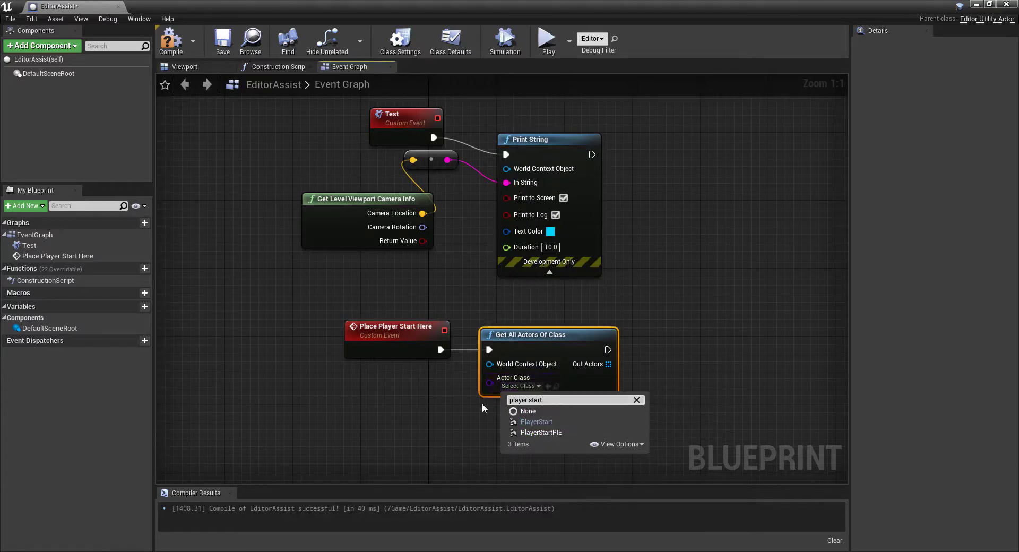
pyautogui.click(536, 422)
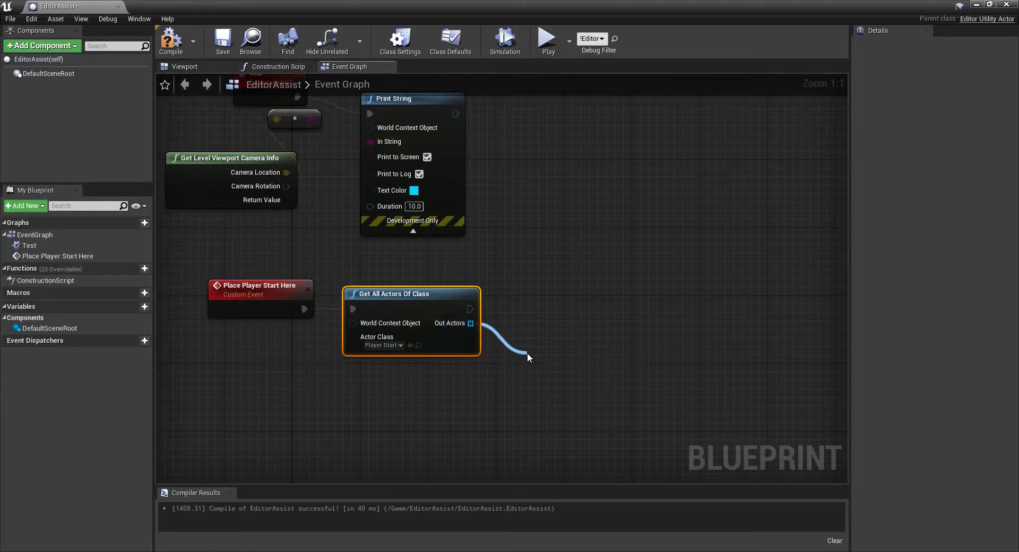
pyautogui.moveTo(468, 323); pyautogui.dragTo(527, 350)
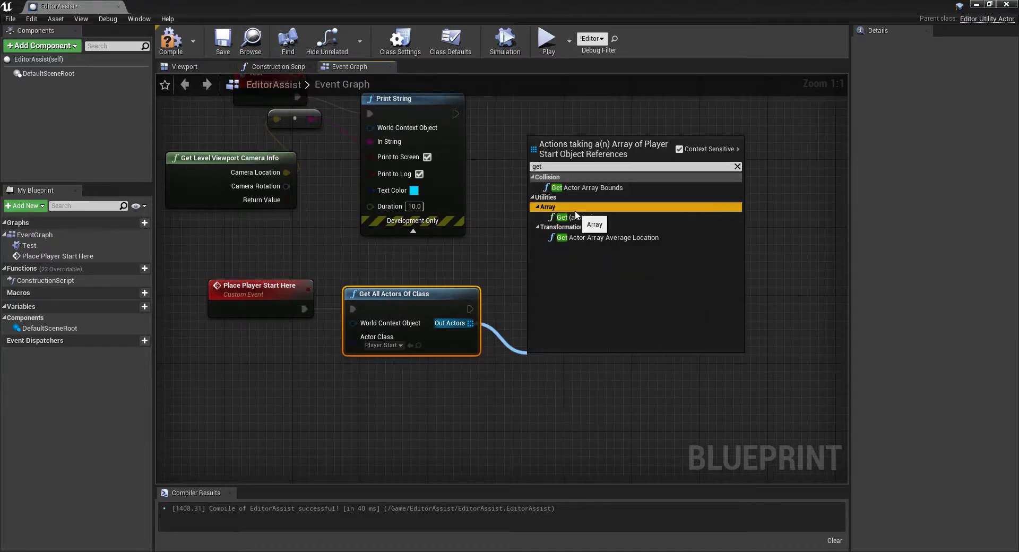
pyautogui.click(561, 217)
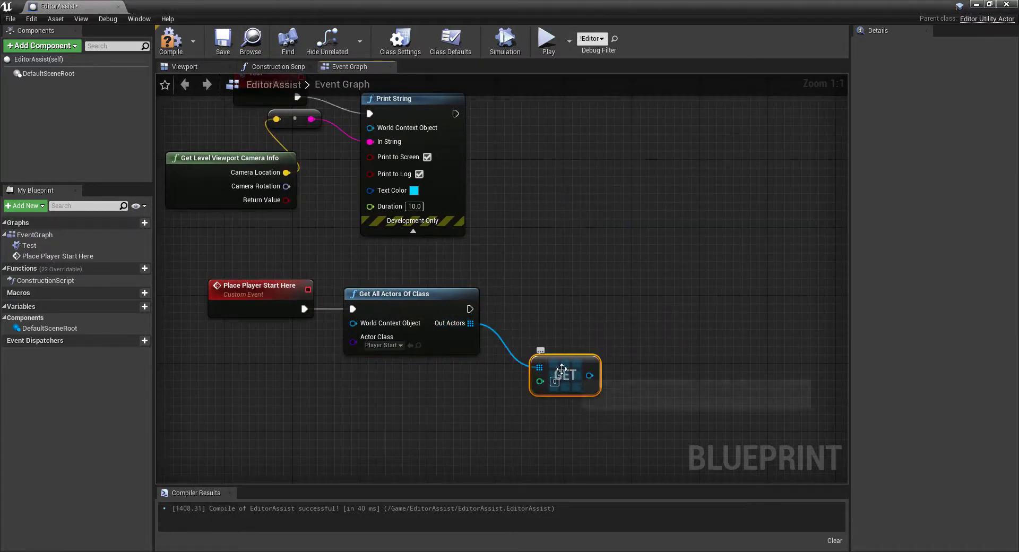
pyautogui.moveTo(565, 375); pyautogui.dragTo(539, 358)
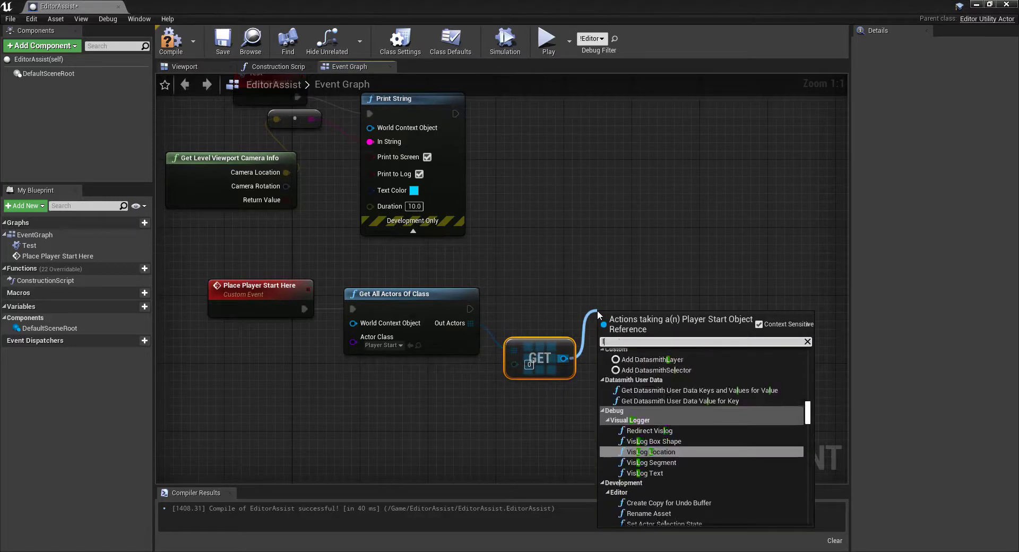
# Step: Add a SetActorLocation node for the retrieved Player Start
pyautogui.write('location')
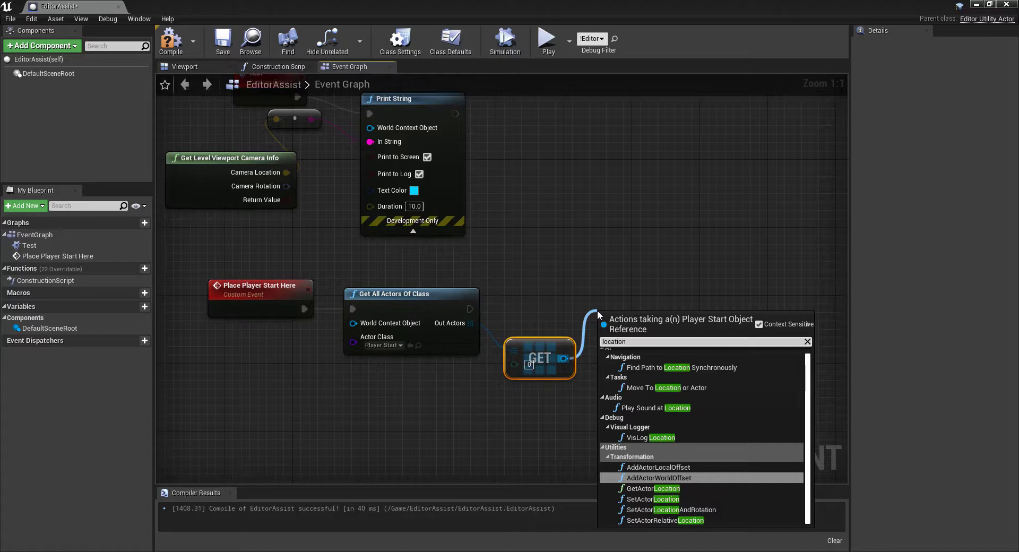
pyautogui.moveTo(649, 498)
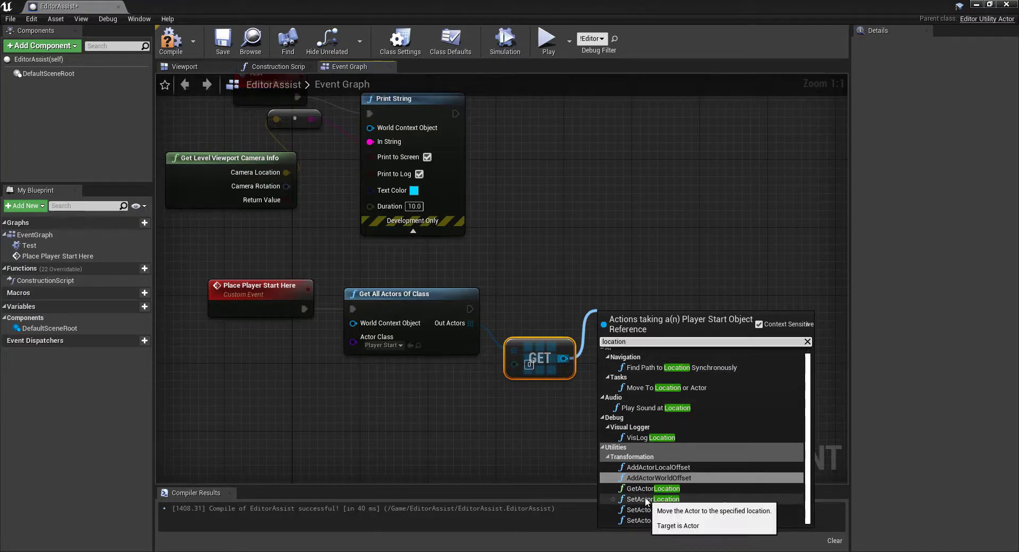
pyautogui.click(655, 498)
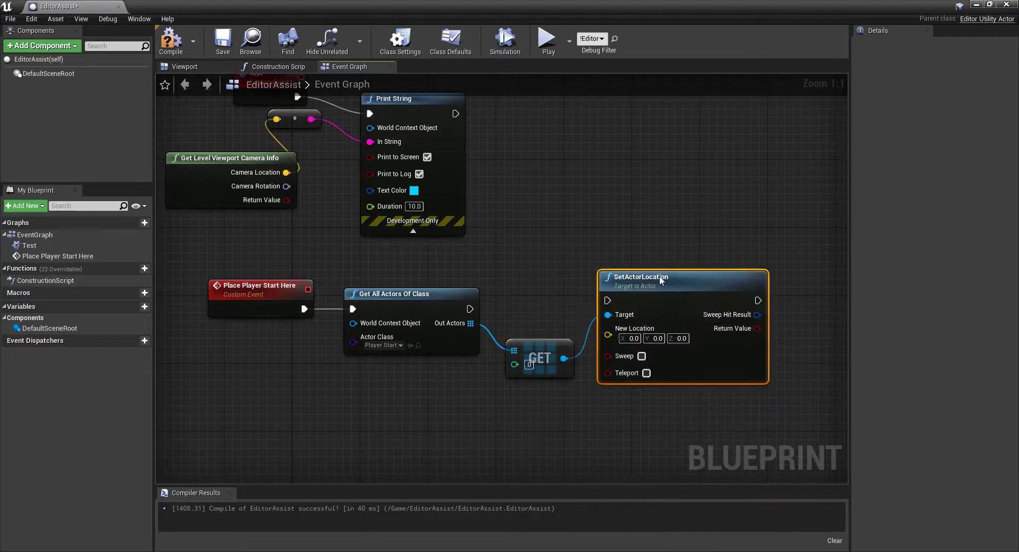
pyautogui.moveTo(469, 309); pyautogui.dragTo(584, 309)
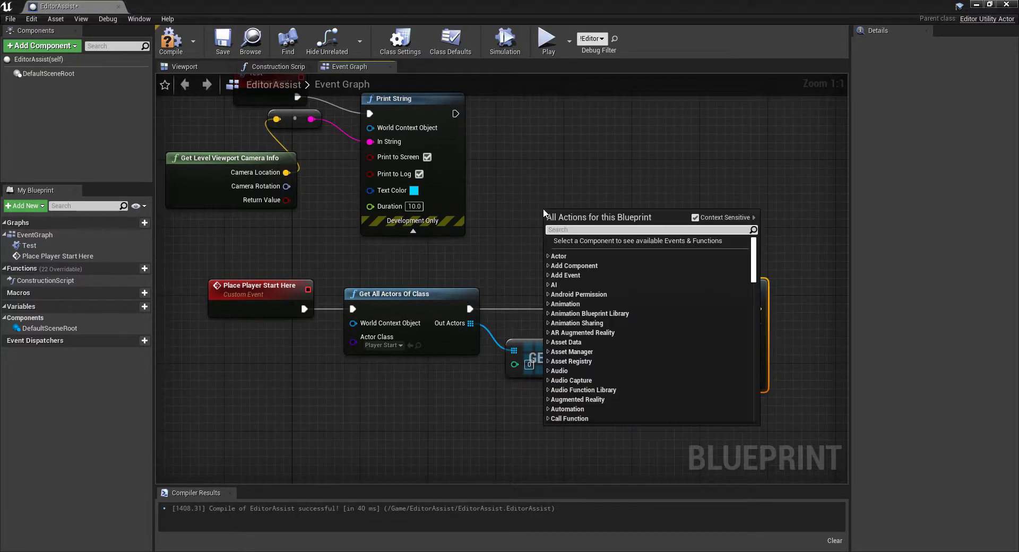
# Step: Feed SetActorLocation's New Location from Get Level Viewport Camera Info's camera location
pyautogui.write('get level view')
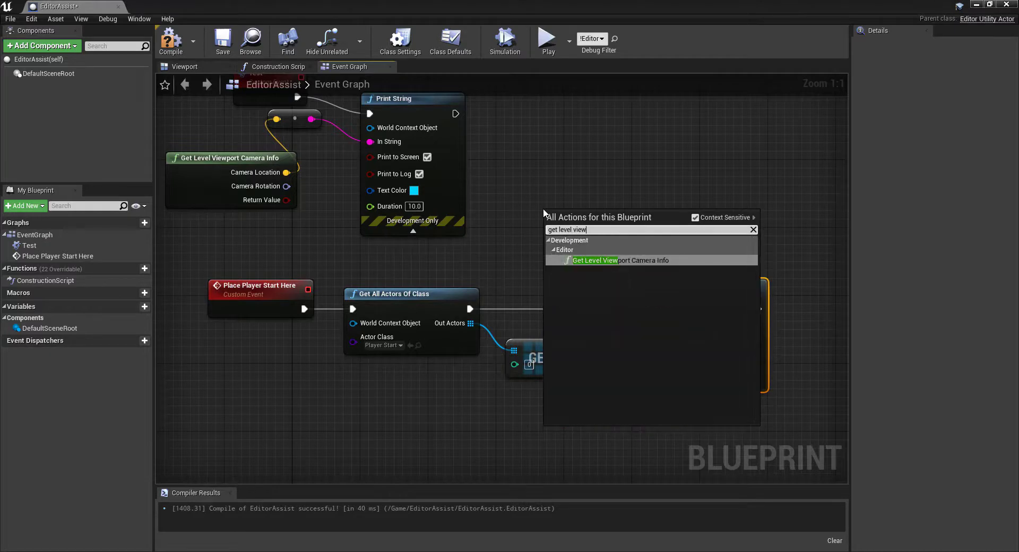
pyautogui.click(595, 260)
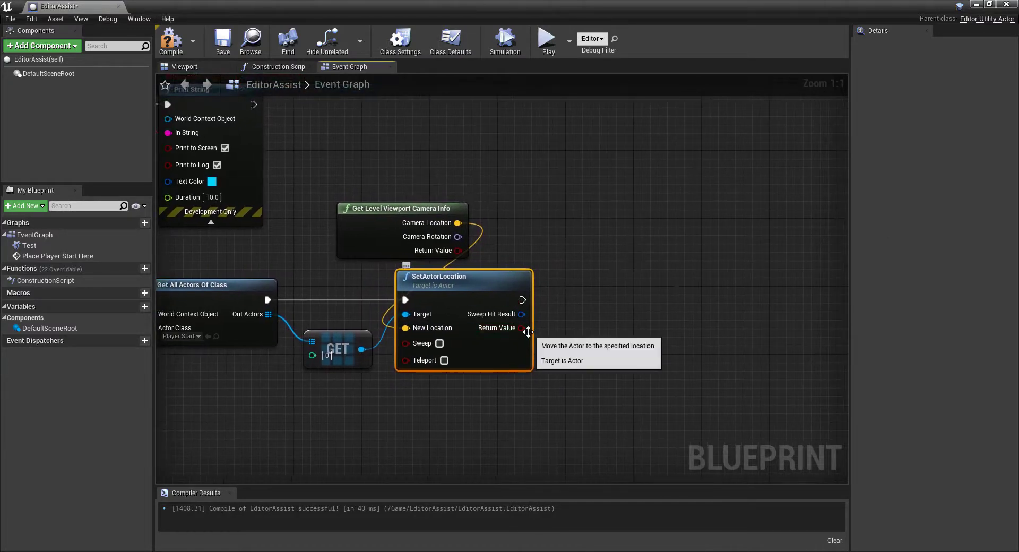
pyautogui.moveTo(523, 300); pyautogui.dragTo(593, 305)
pyautogui.write('p')
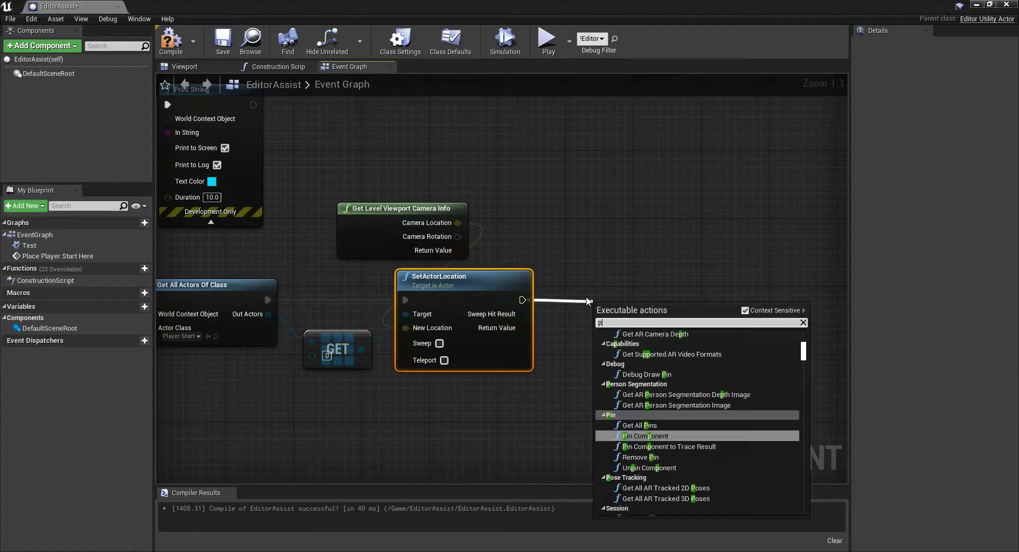
# Step: Print the SetActorLocation result and enable Call In Editor on Place Player Start Here
pyautogui.click(644, 436)
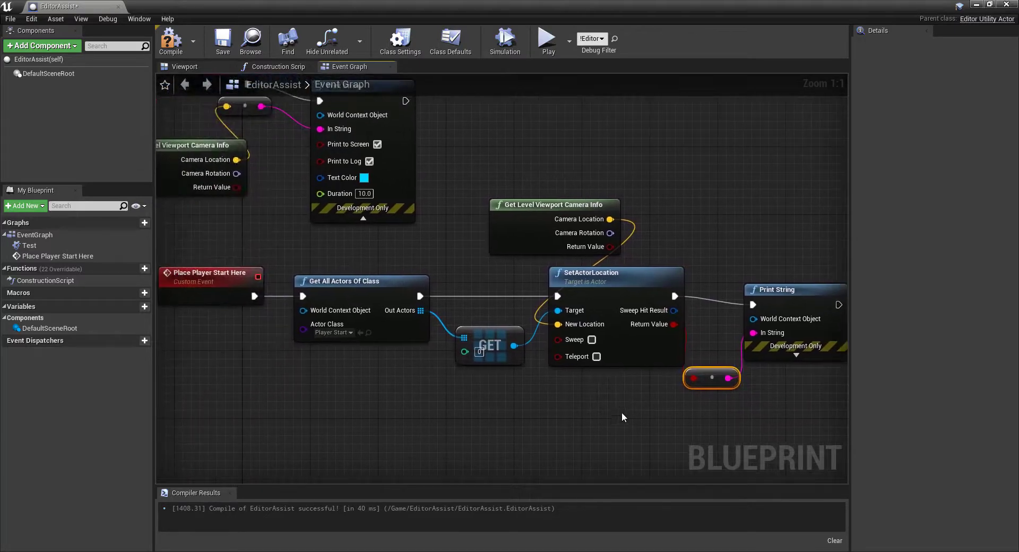
pyautogui.click(209, 276)
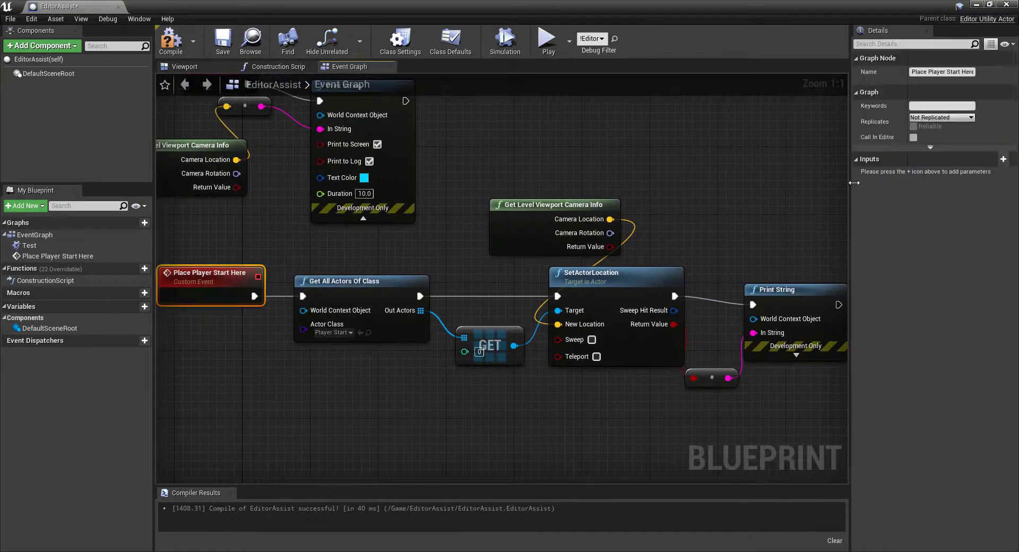
pyautogui.click(913, 137)
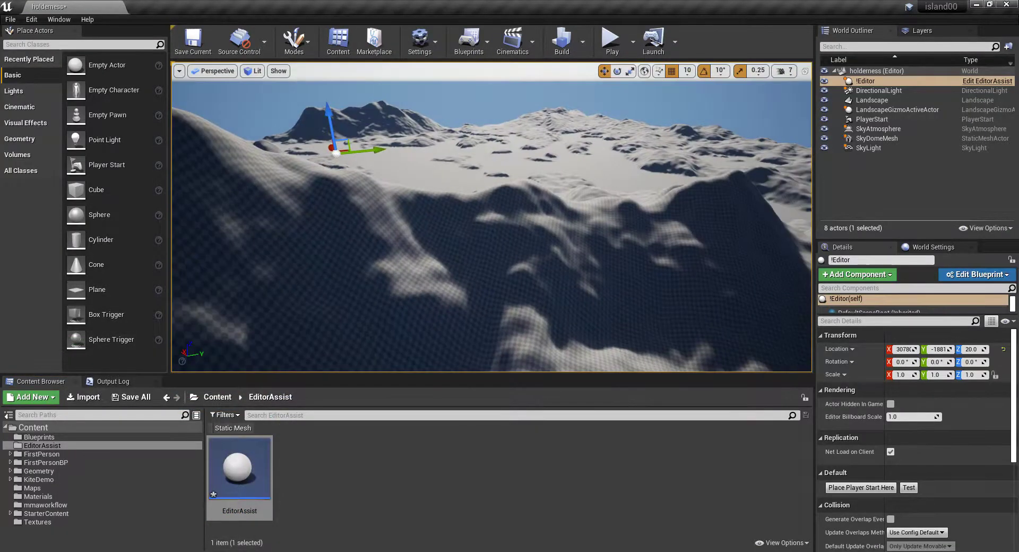
pyautogui.moveTo(844, 491)
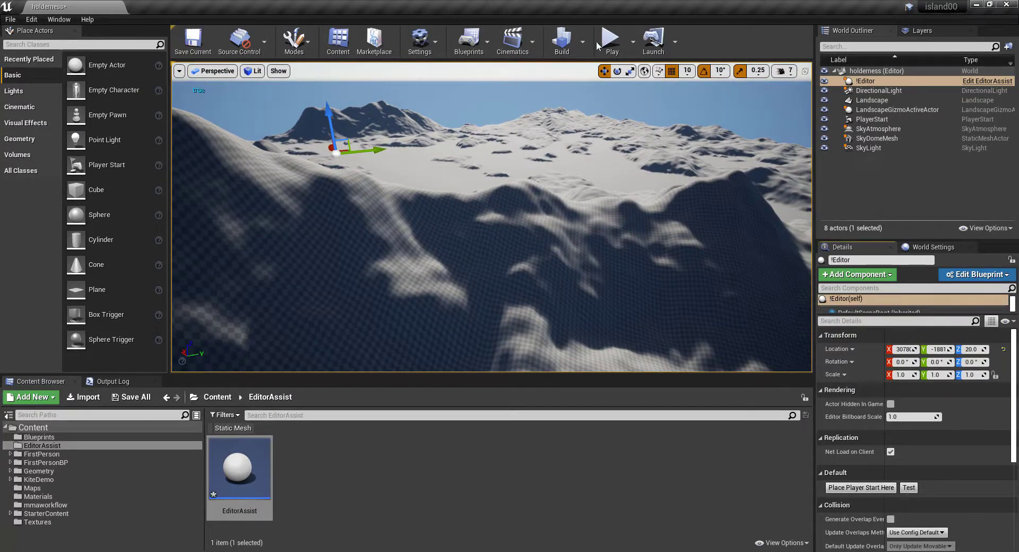
# Step: Test-play the level from the moved Player Start, then stop the session
pyautogui.click(612, 36)
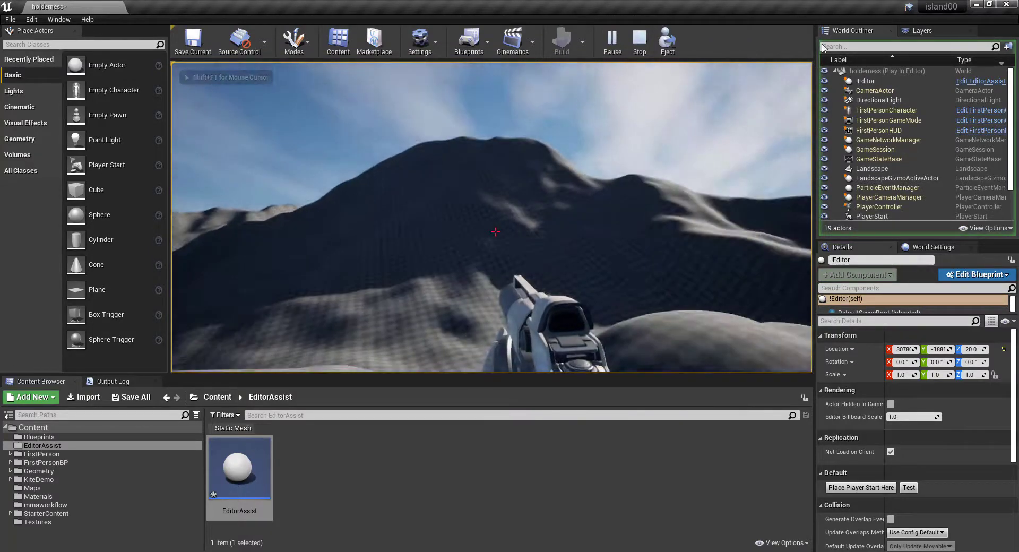
pyautogui.click(639, 38)
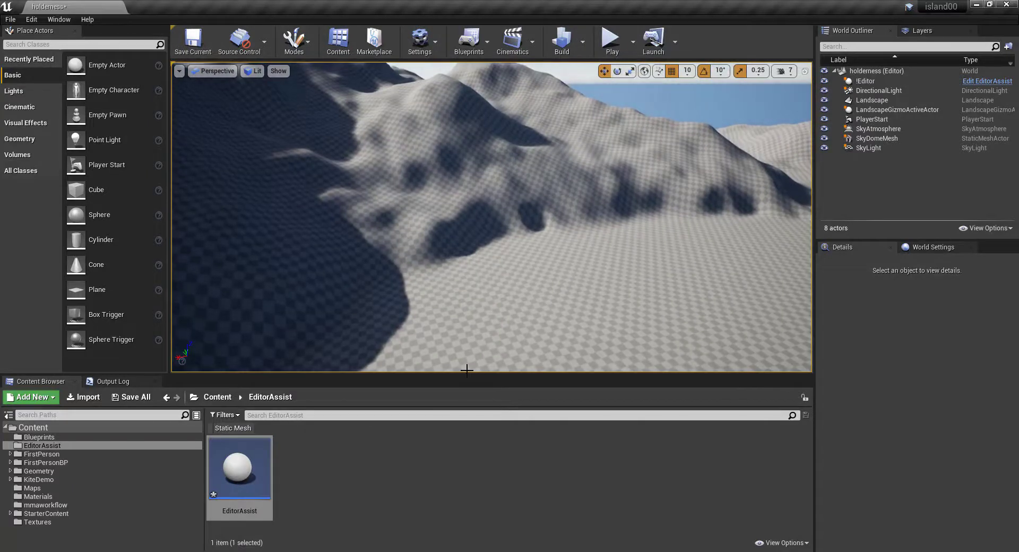
# Step: Select EditorAssist, play from the new start, stop, then reselect it and play again
pyautogui.click(865, 81)
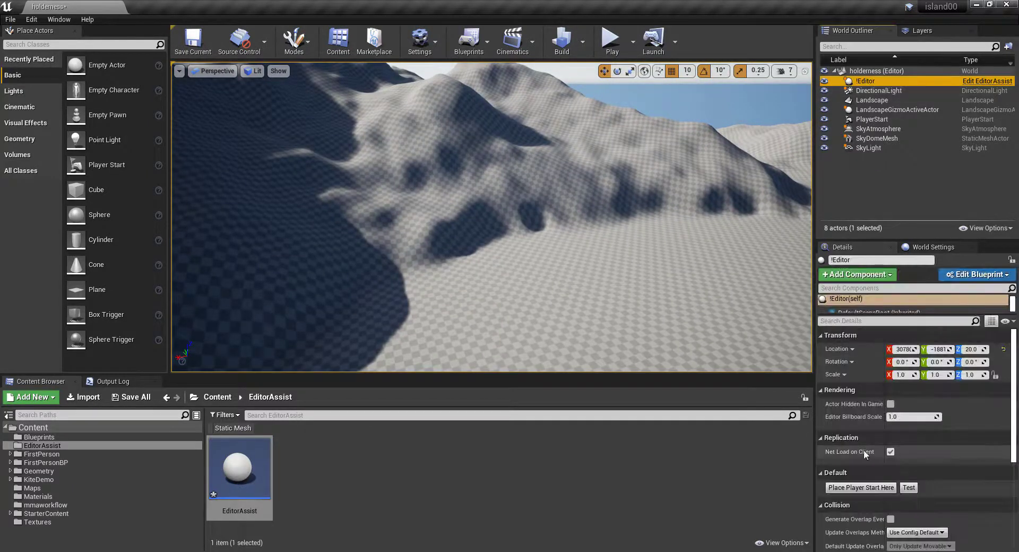
pyautogui.moveTo(612, 38)
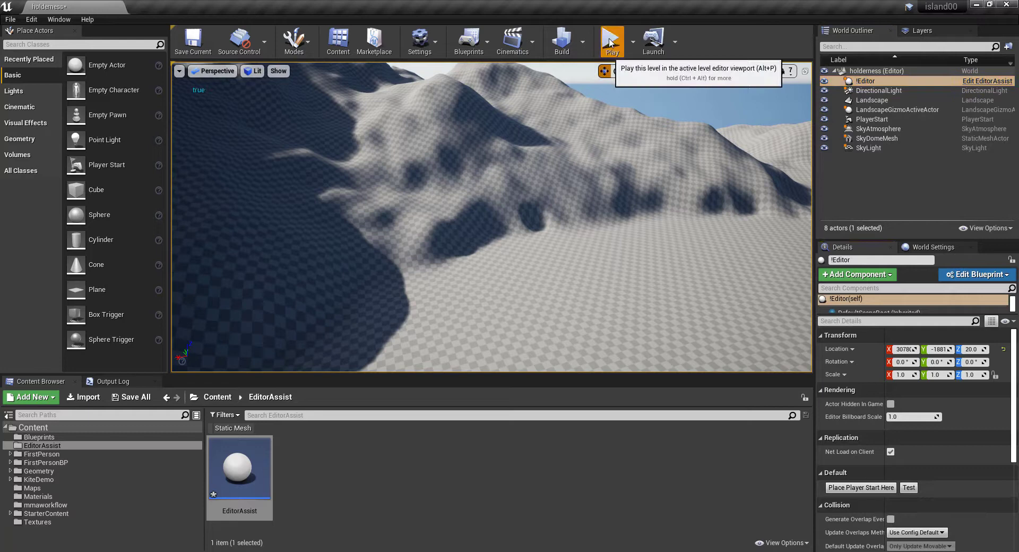
pyautogui.click(612, 37)
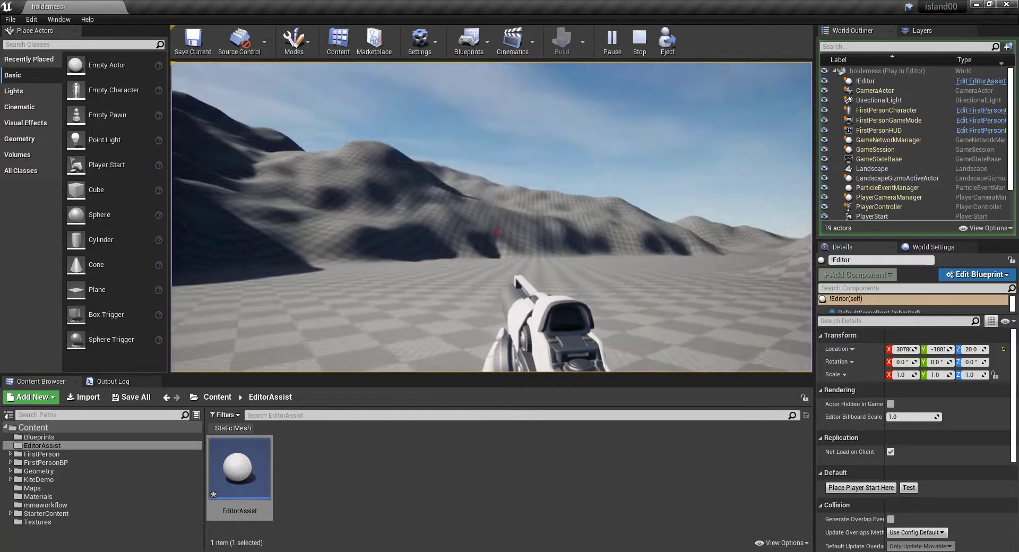
pyautogui.click(640, 38)
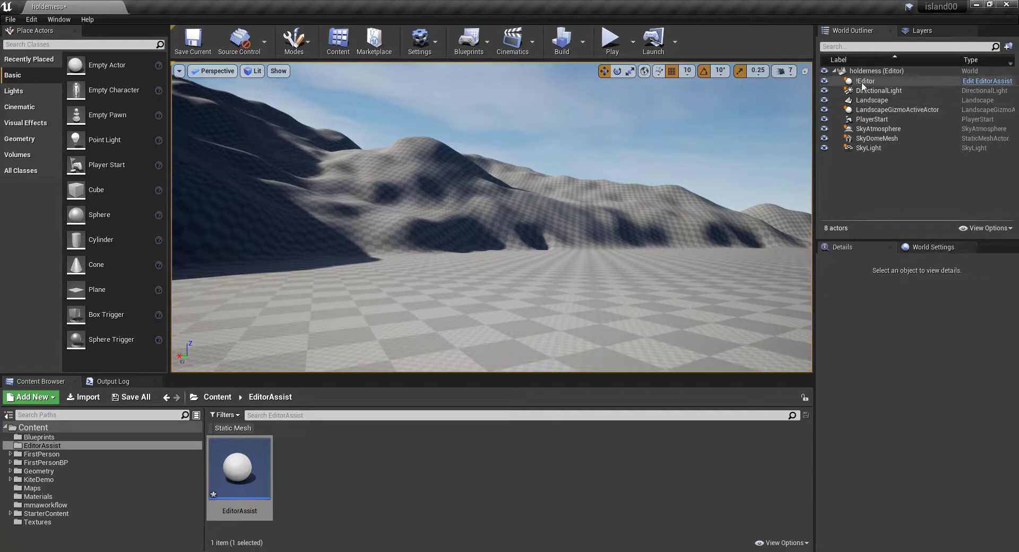
pyautogui.click(866, 81)
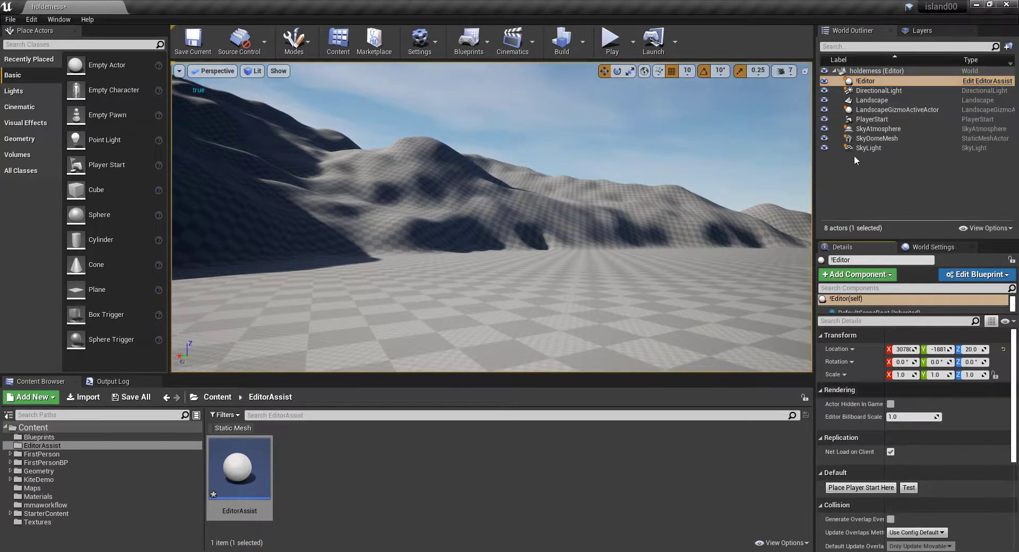
pyautogui.click(613, 36)
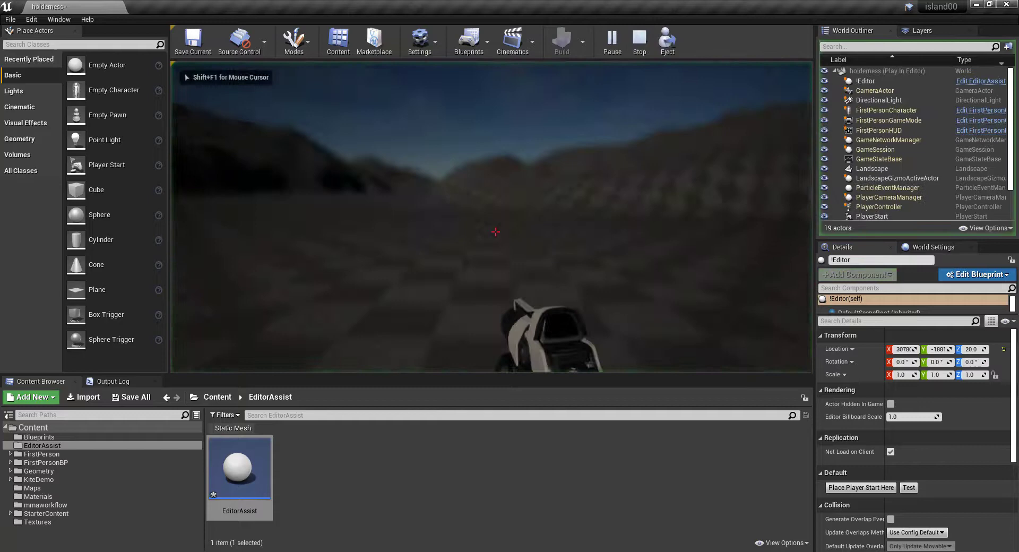